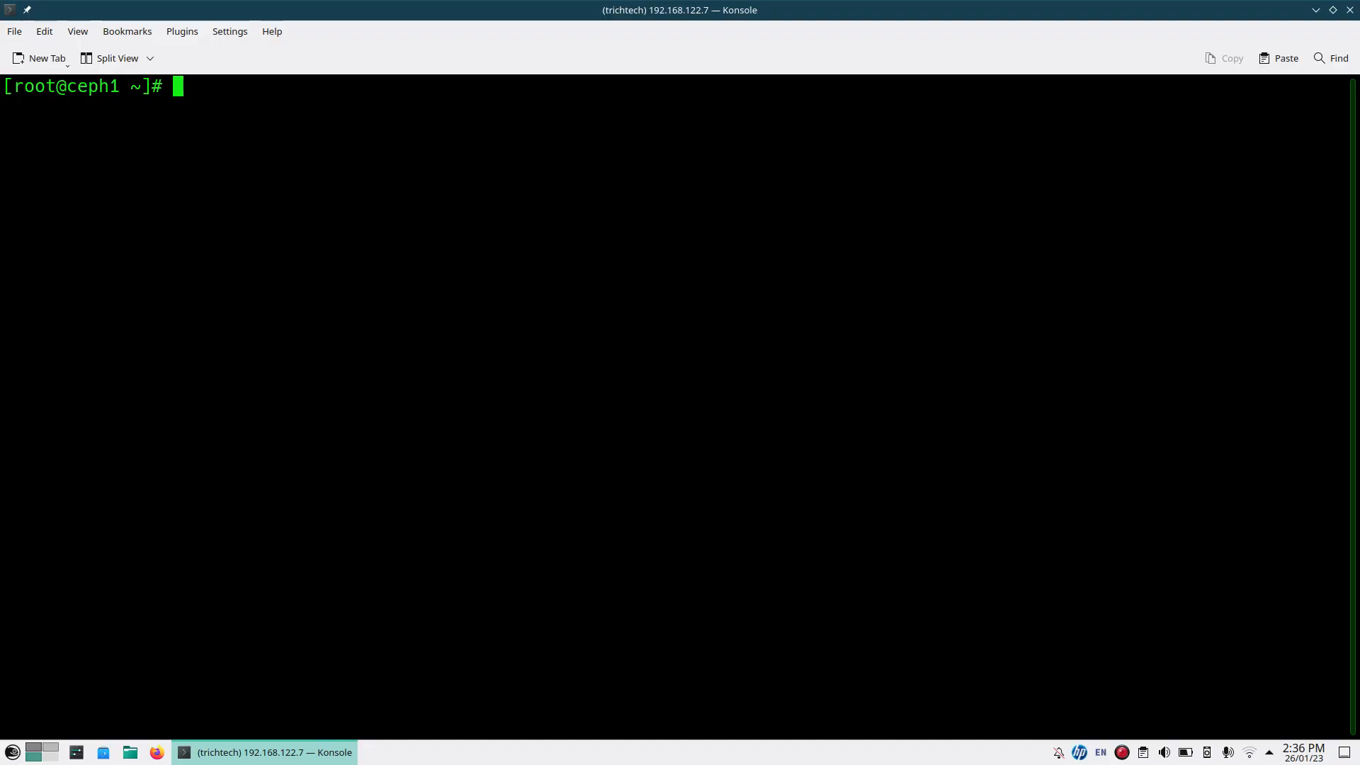
- Enter the cephadm shell on ceph1, run ceph -s showing HEALTH_OK and note the cluster id
text(cephadm shell)
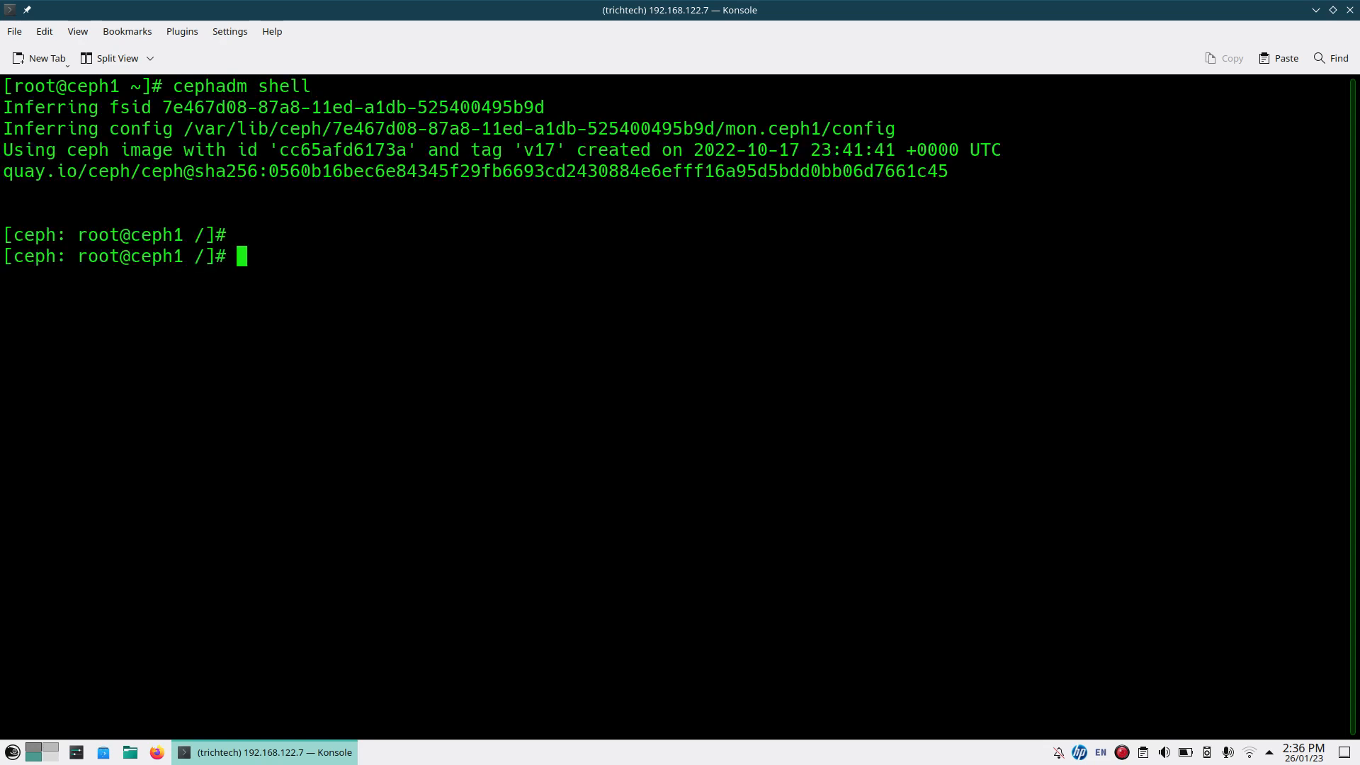
text(ceph -s)
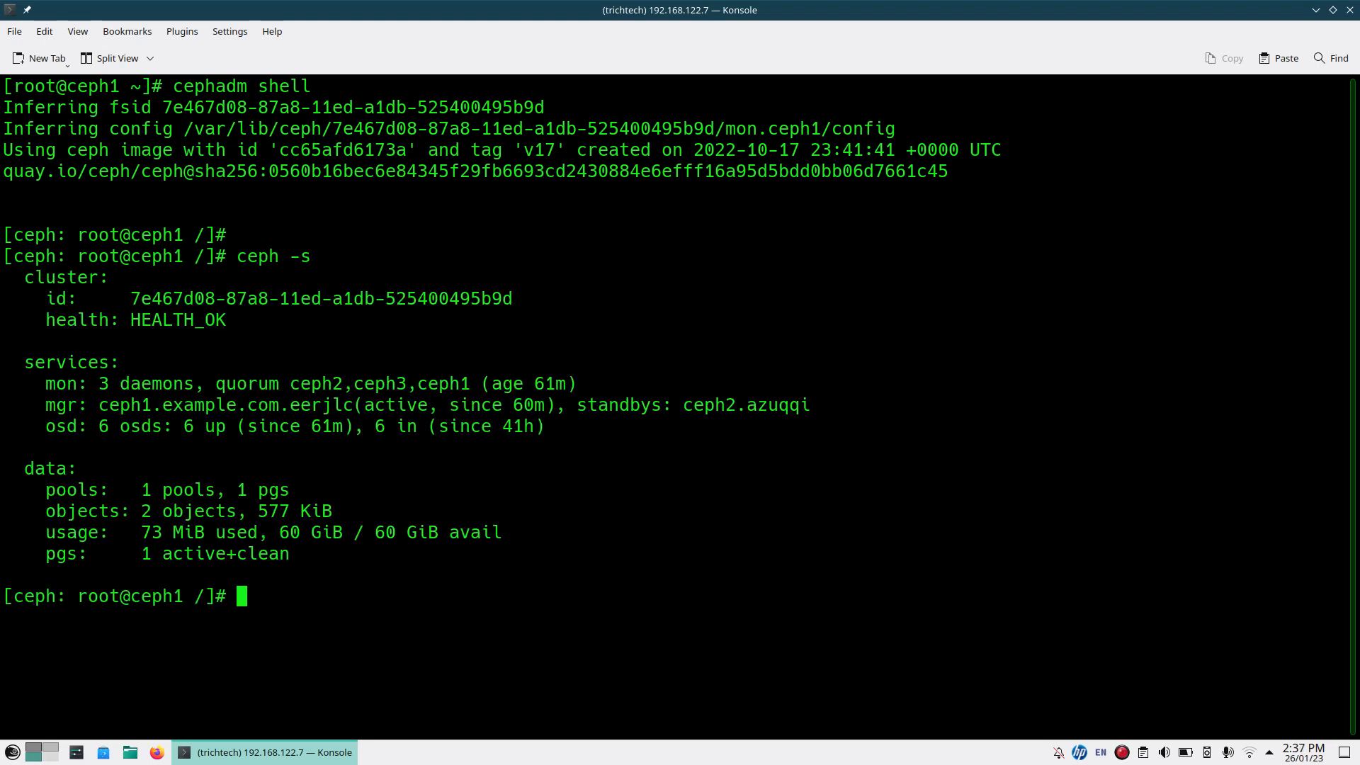
drag(131, 299, 513, 299)
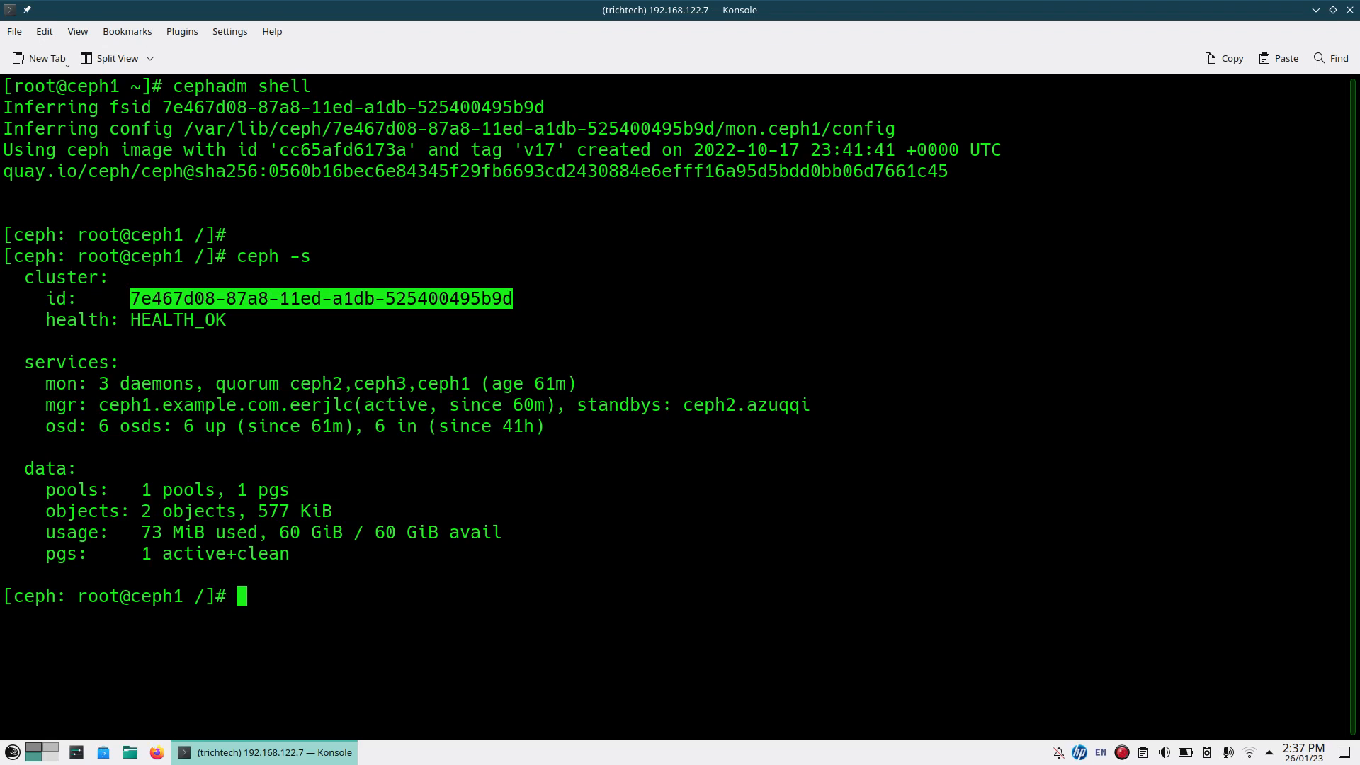
text(ex)
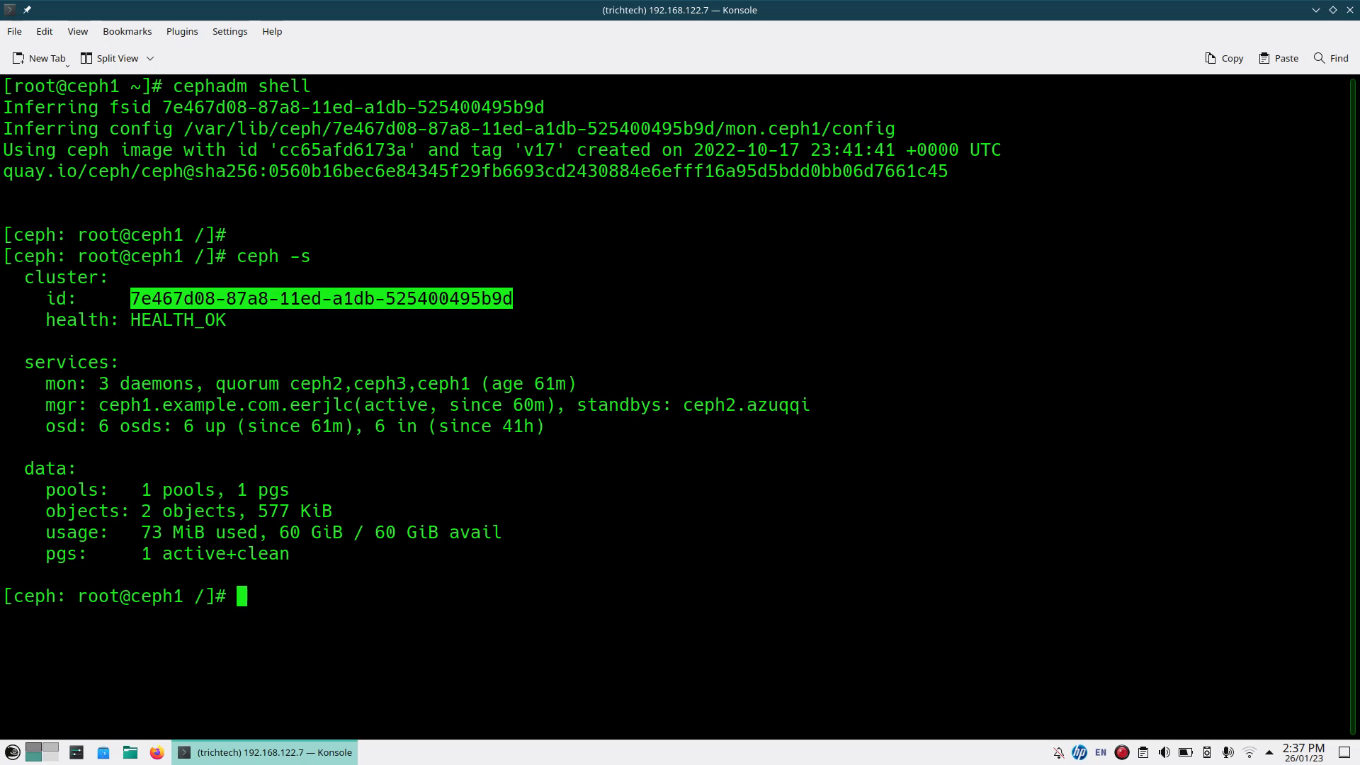
- Disable the cephadm manager module with ceph mgr module disable cephadm
text(ceph mgr)
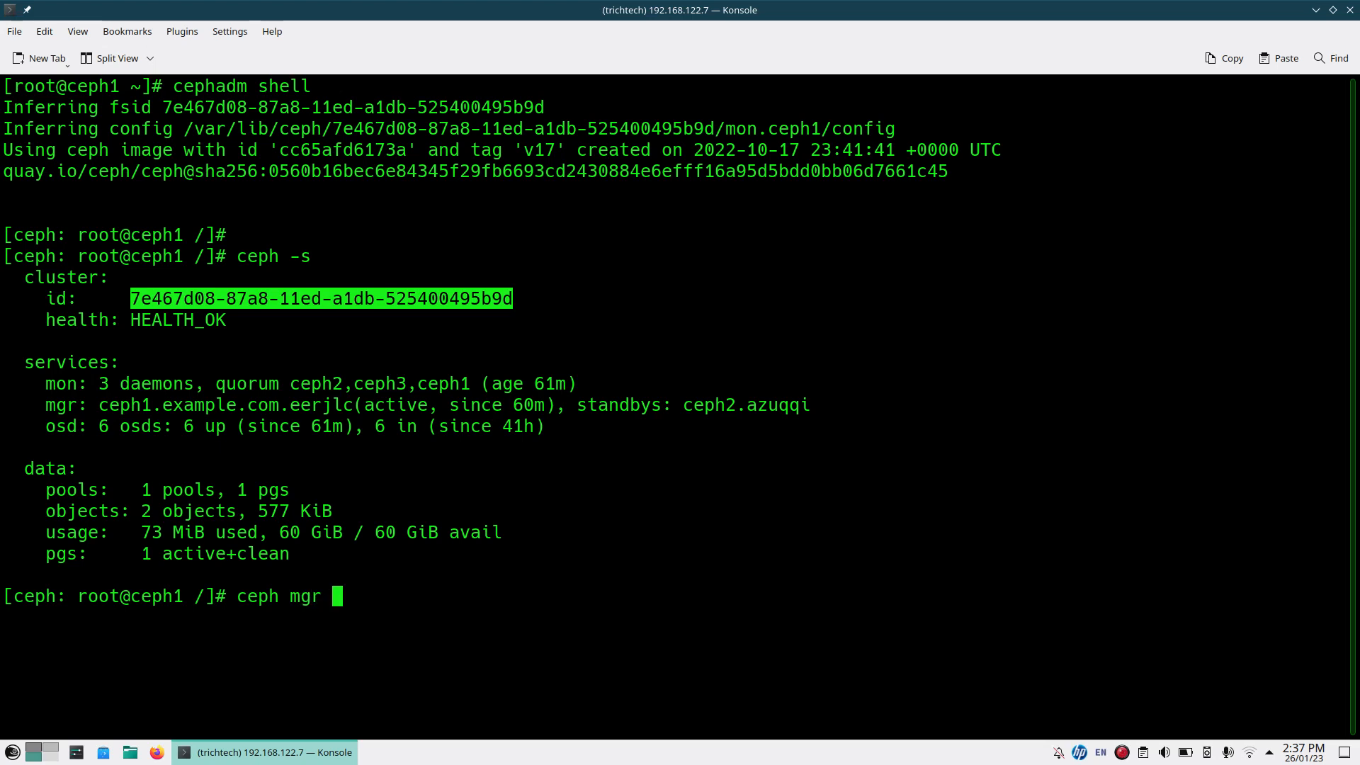
text(module disab)
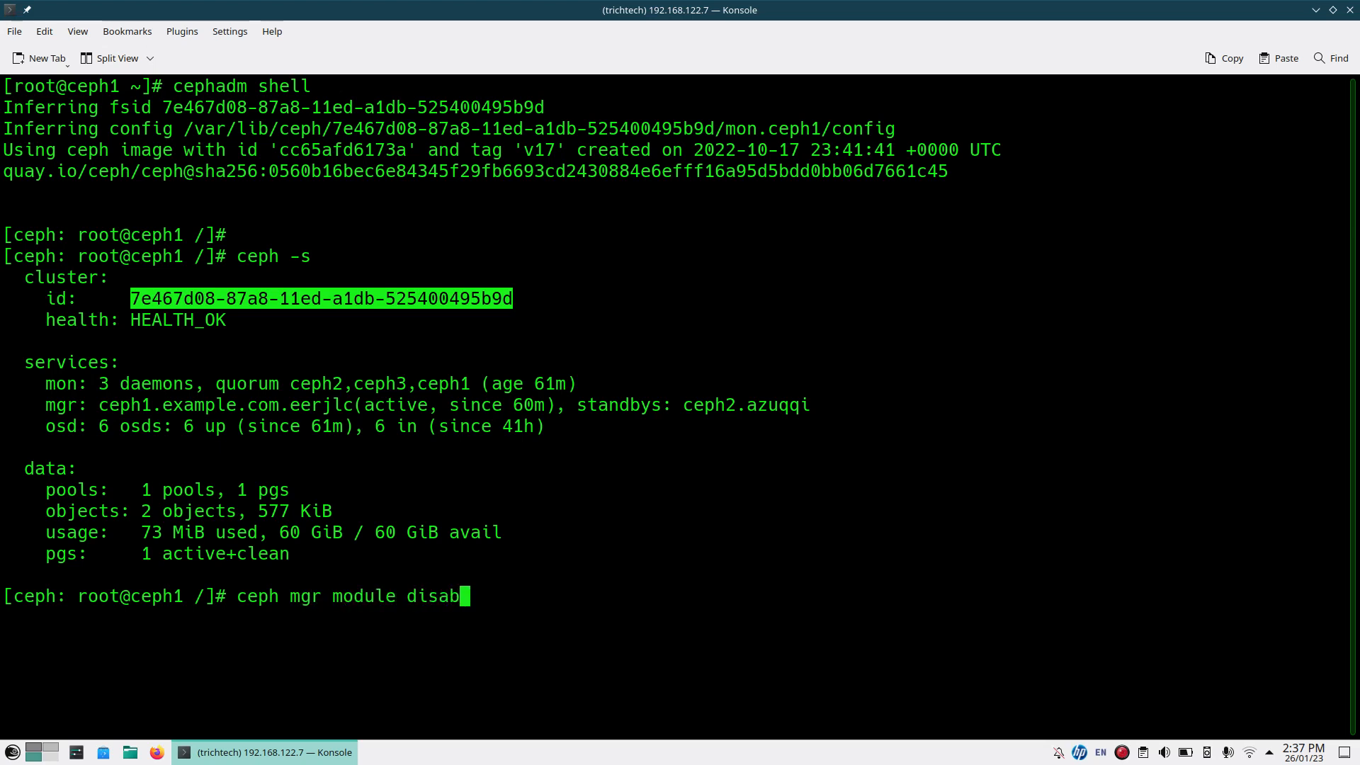
text(le cephadm)
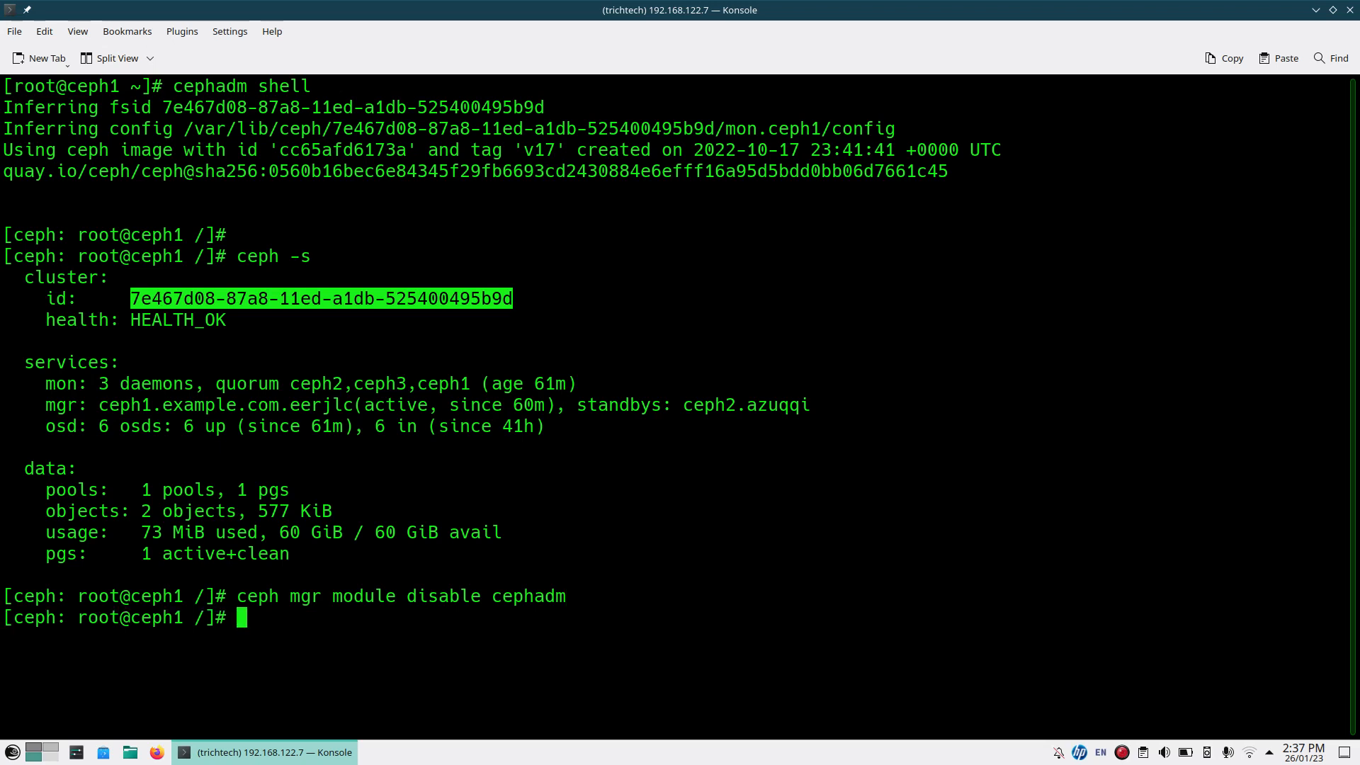
- Exit the Ceph shell and start cephadm rm-cluster with --force --zap-osds on ceph1
text(exit)
text(cephadm)
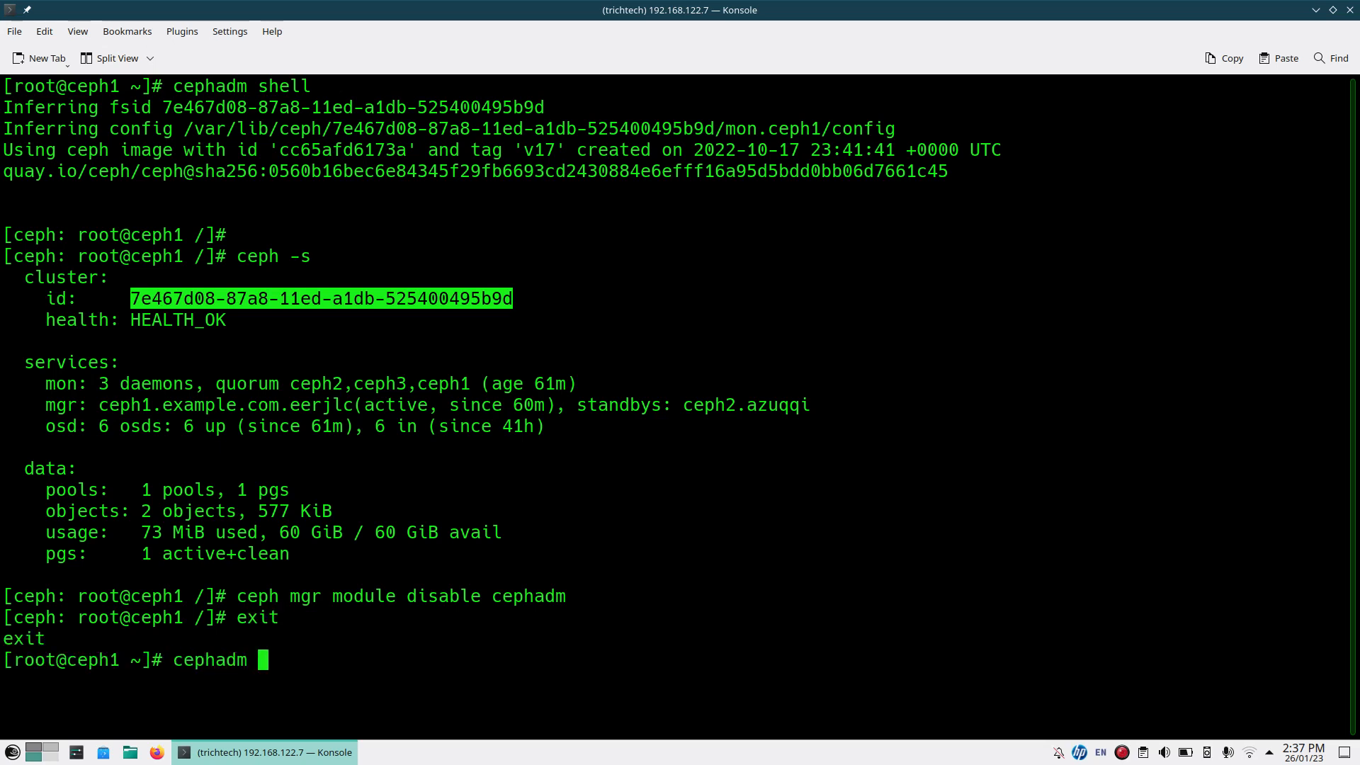
text(rm-)
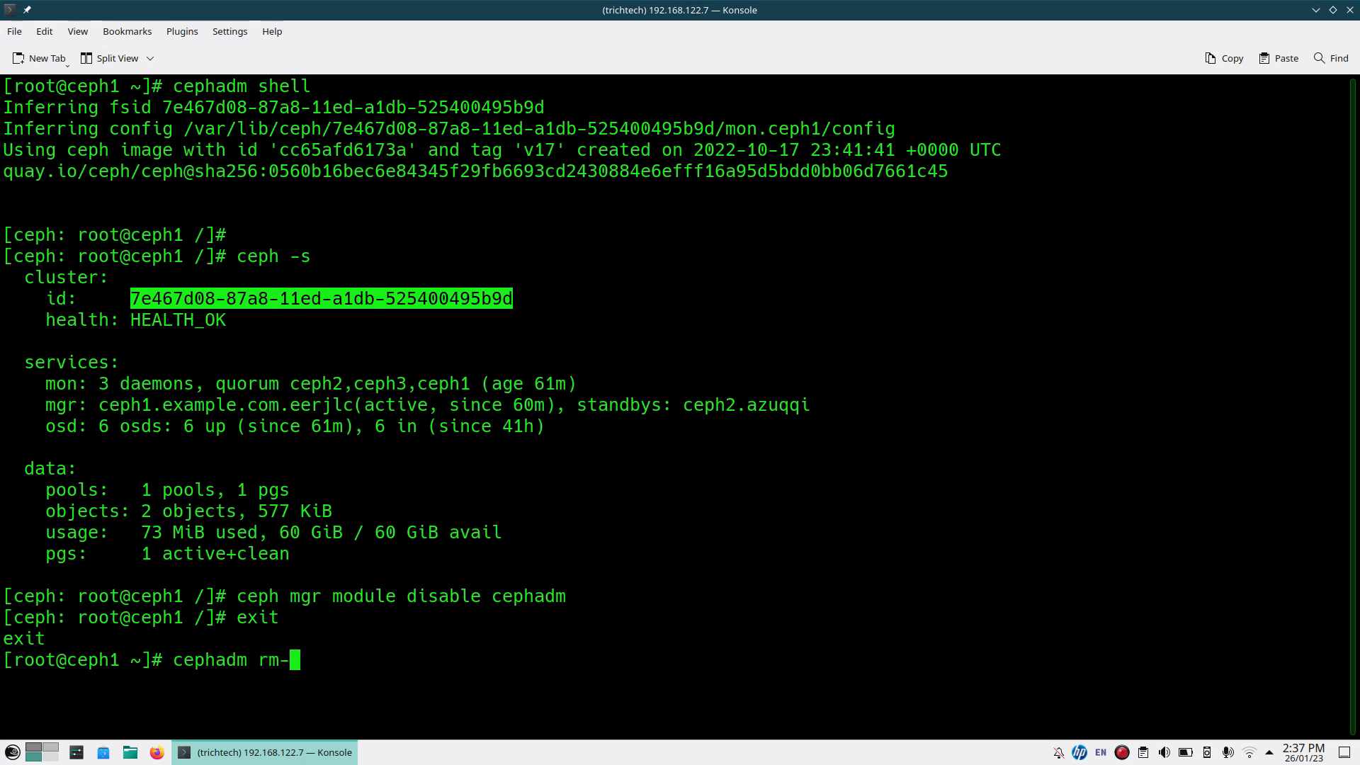
text(clus)
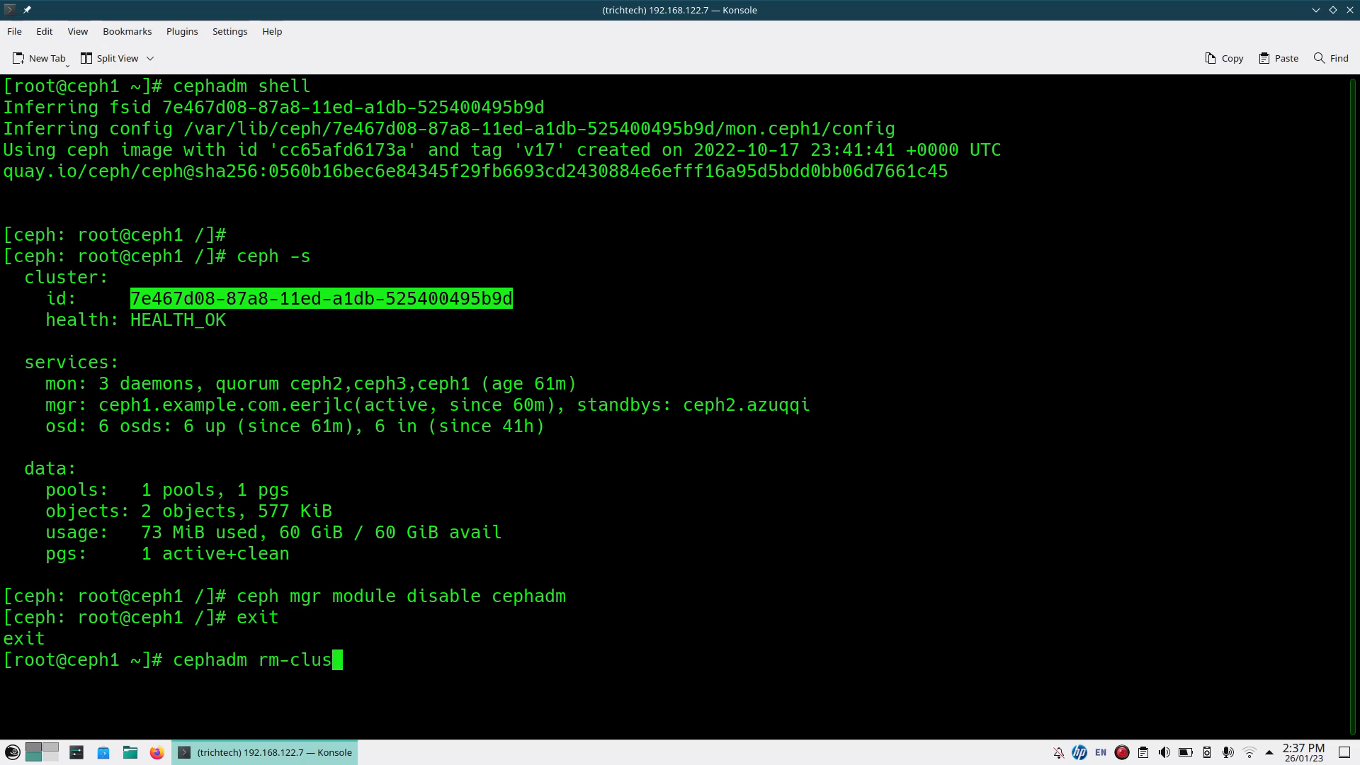
text(ter)
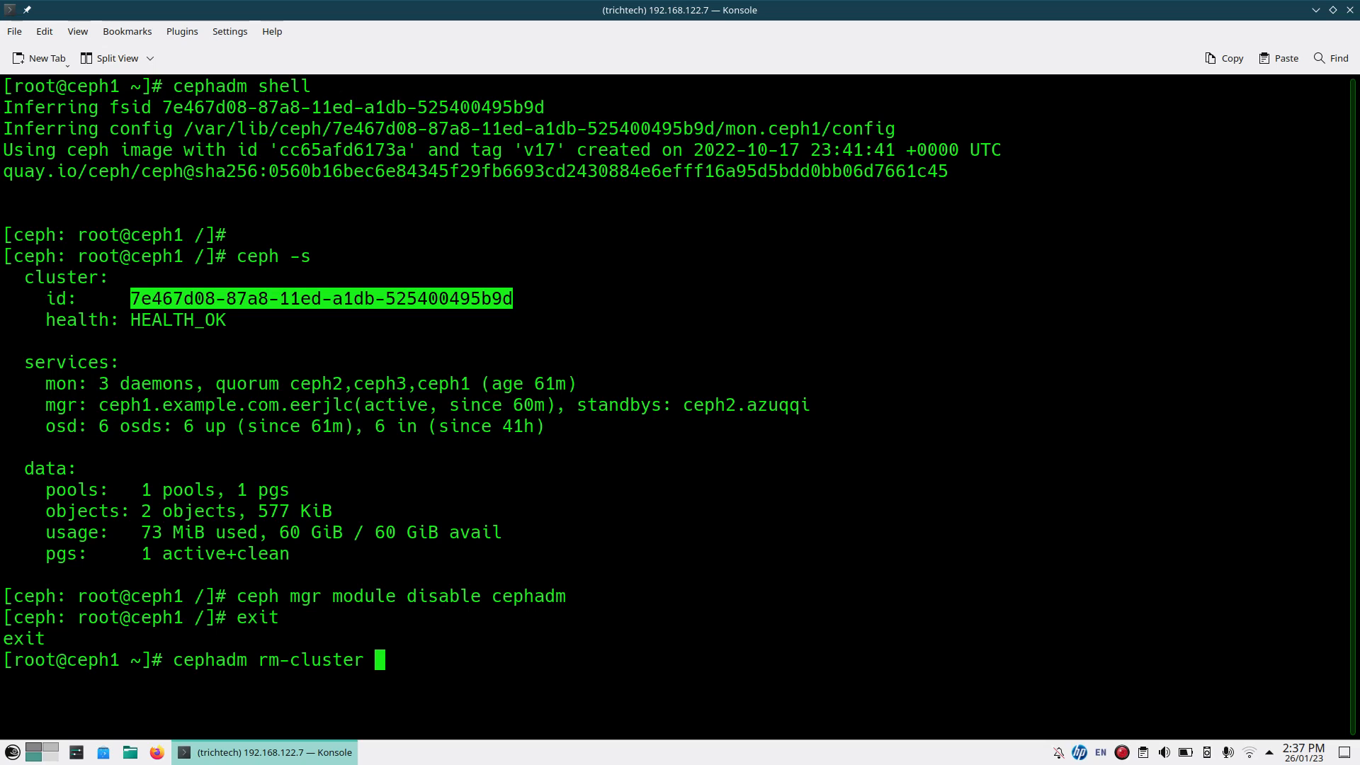
text(--force)
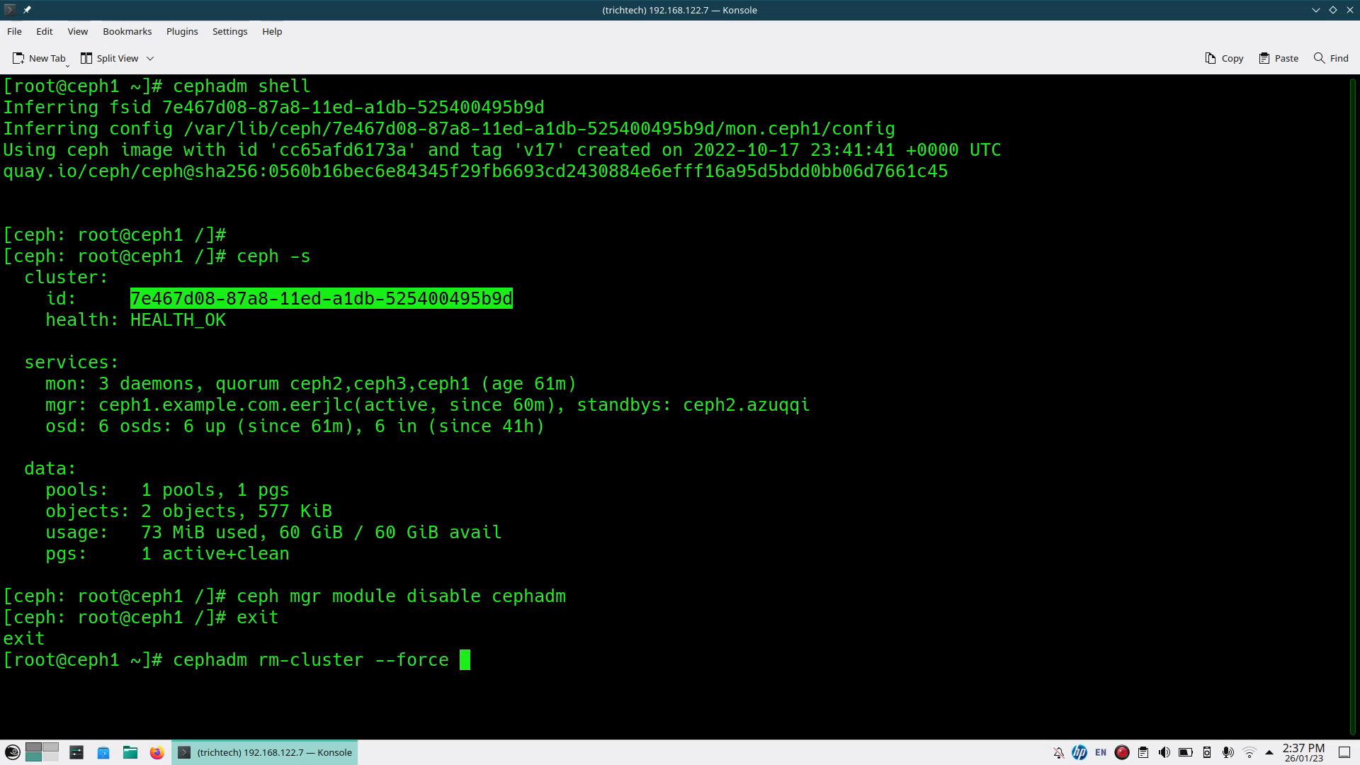
text(--zap-)
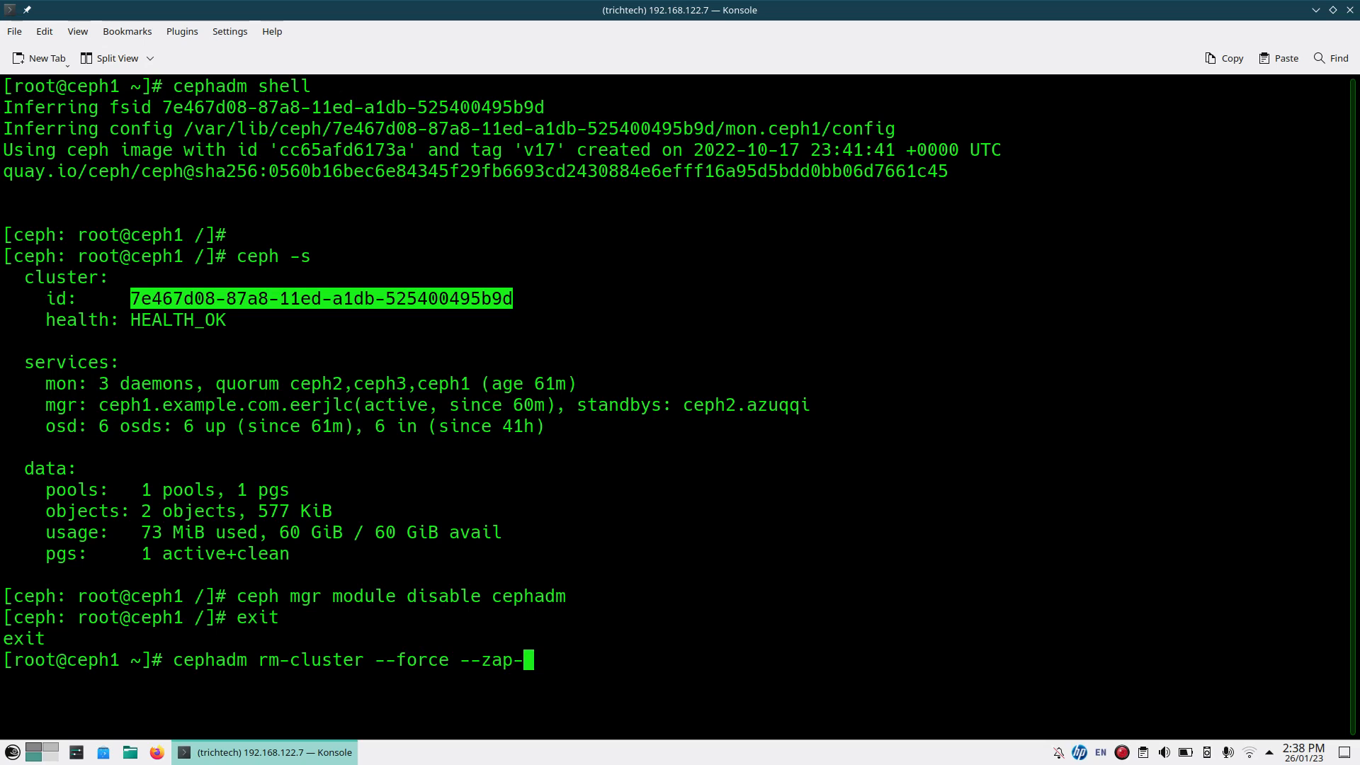
text(osds)
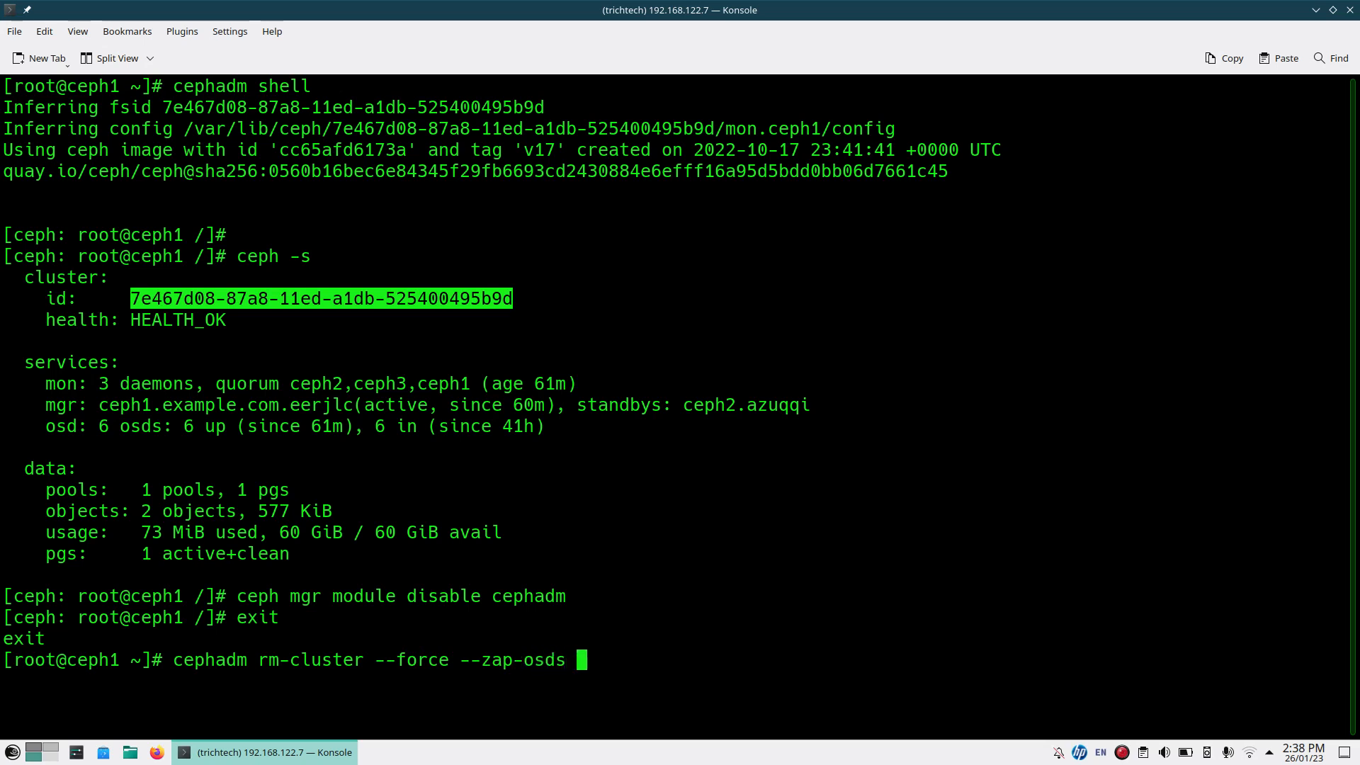
- Run the removal with --fsid 7e467d08-87a8-11ed-a1db-525400495b9d, zapping /dev/sdb and /dev/sdc
text(--fsid)
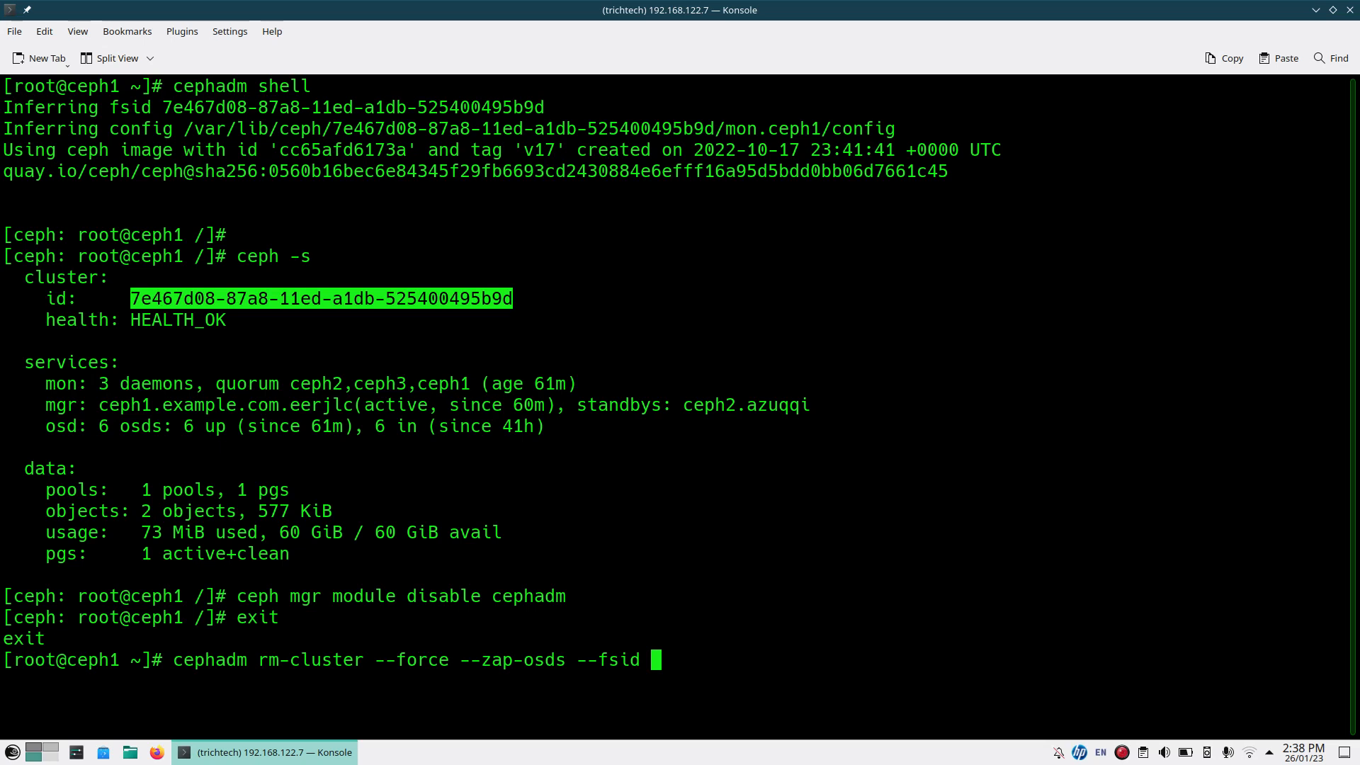
text(7e467d08-87a8-11ed-a1db-525400495b9d)
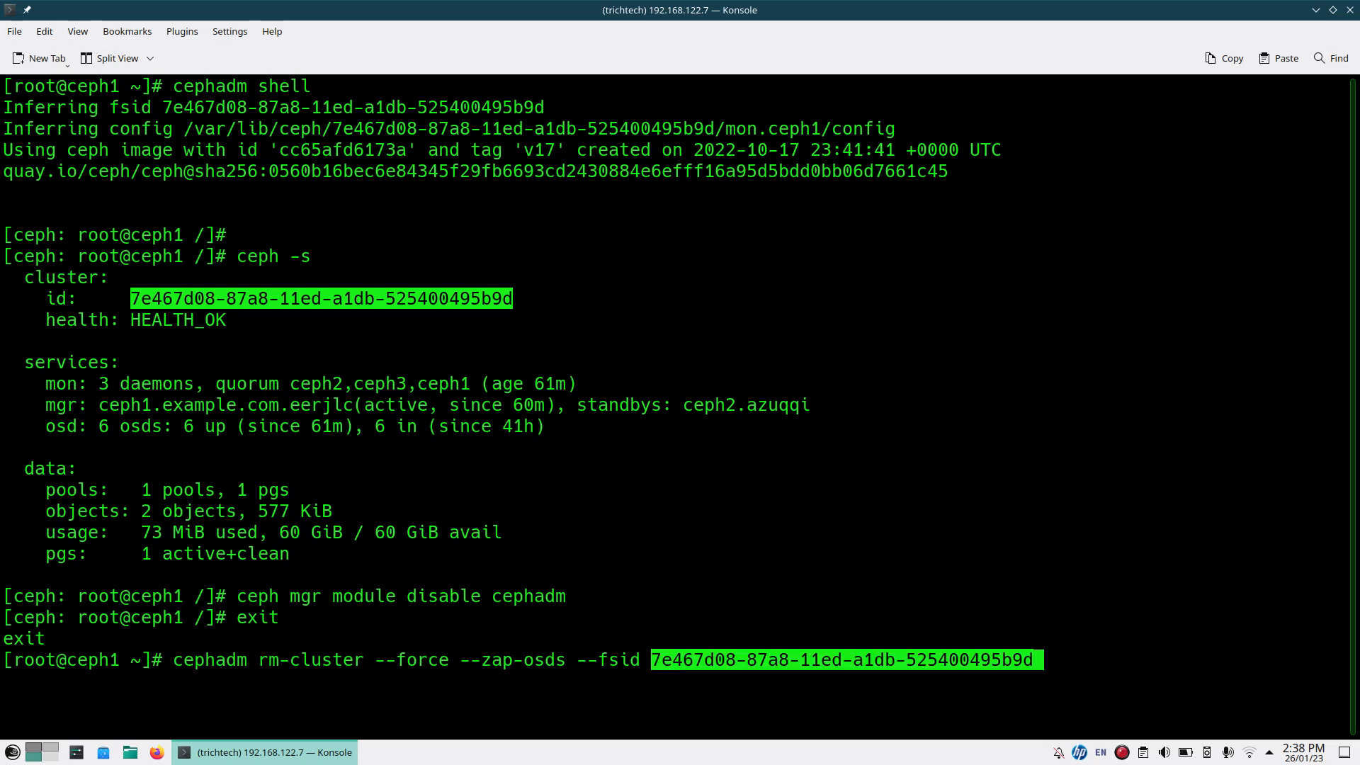
key(Return)
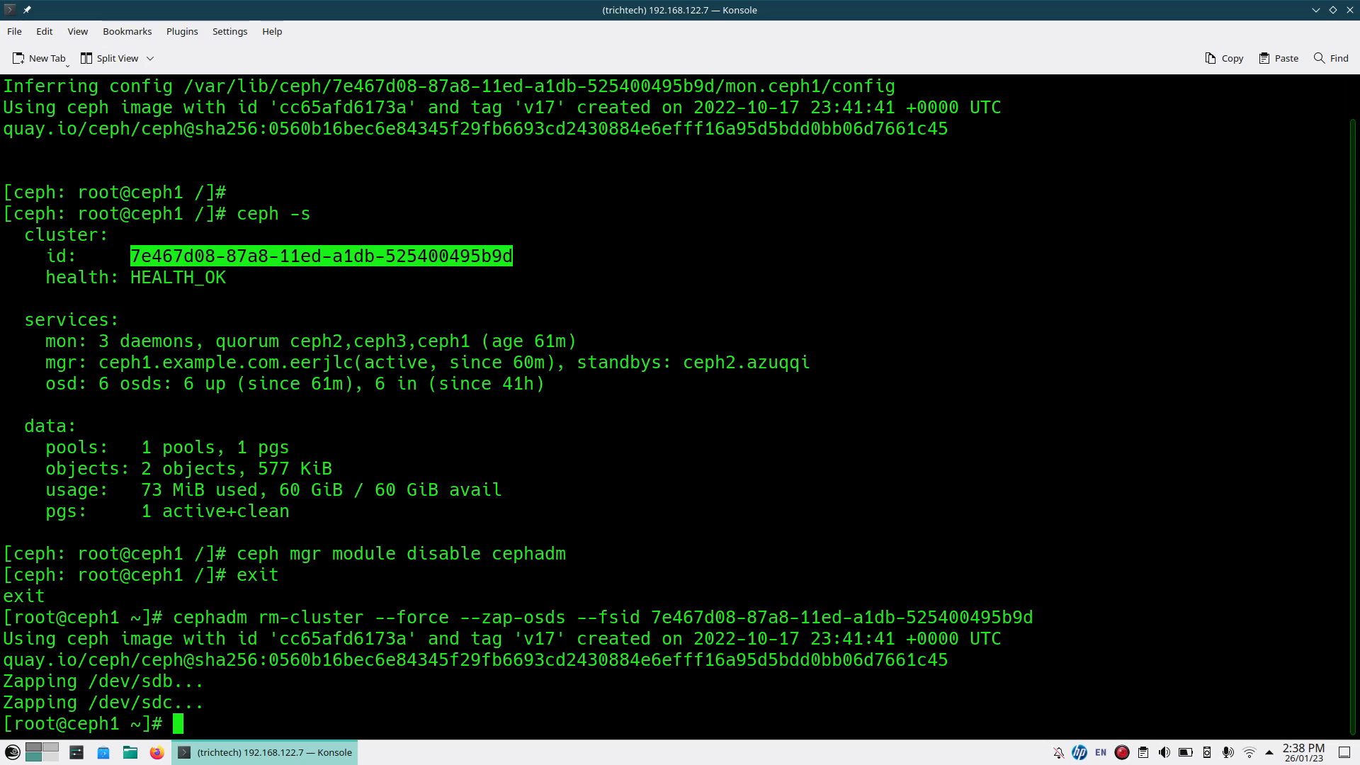
- SSH into ceph2 and rerun the same cephadm rm-cluster command, zapping /dev/sda and /dev/sdc
text(exit)
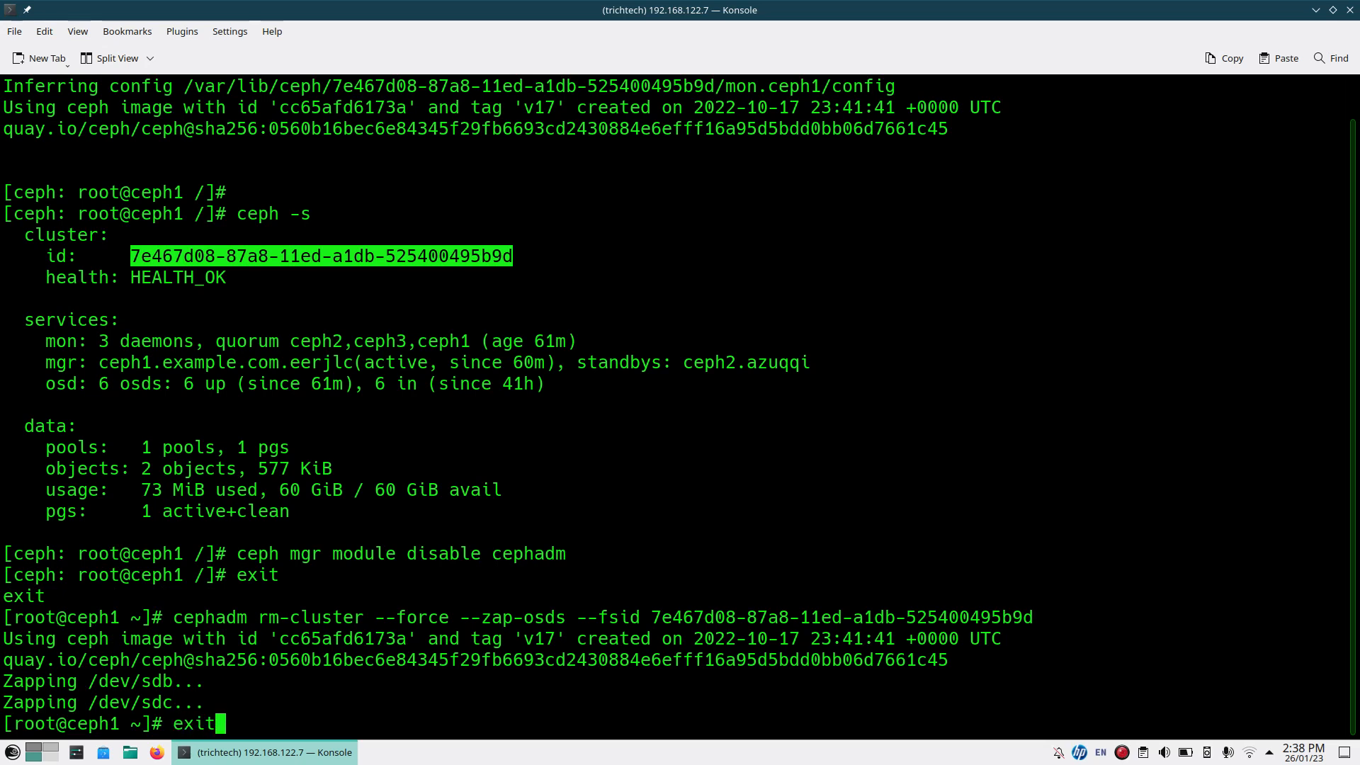
text(ssh ceph2)
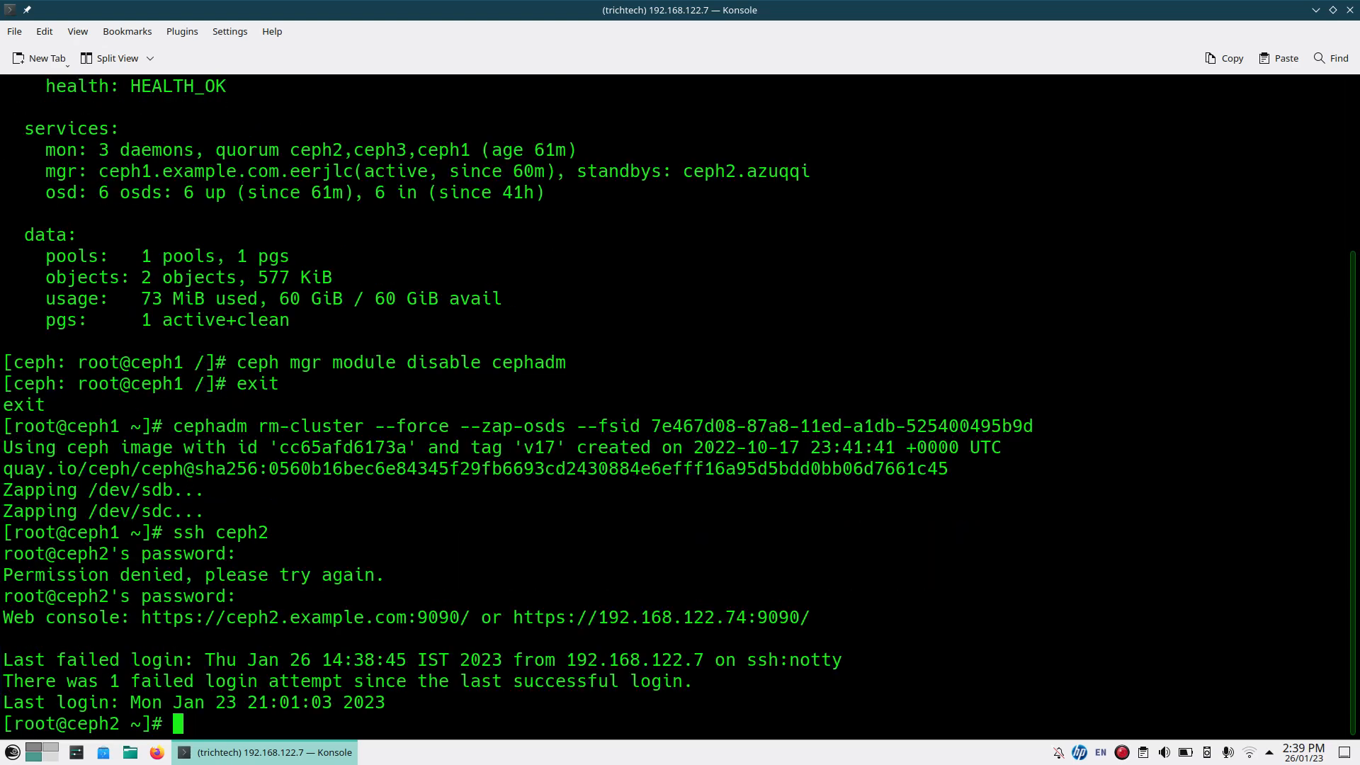
double_click(208, 426)
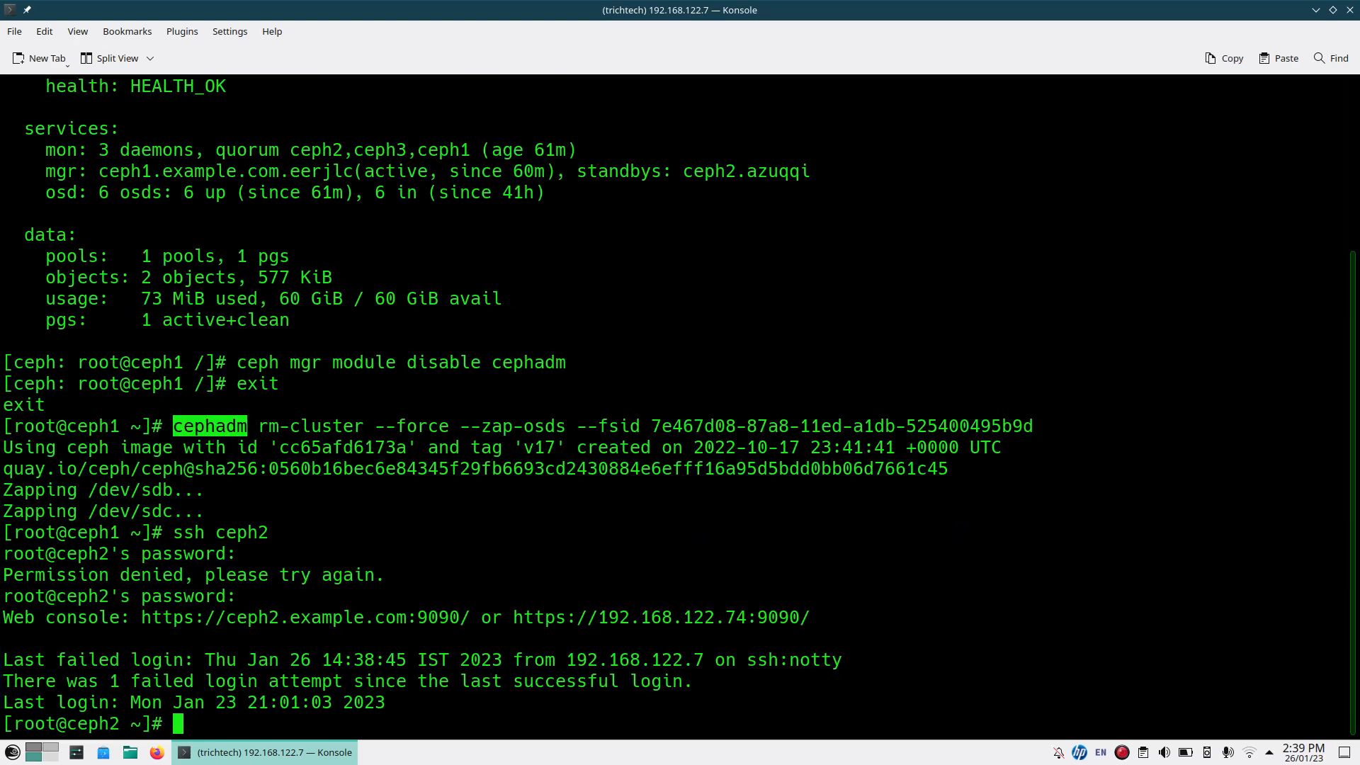
drag(172, 426, 1033, 426)
text(exit)
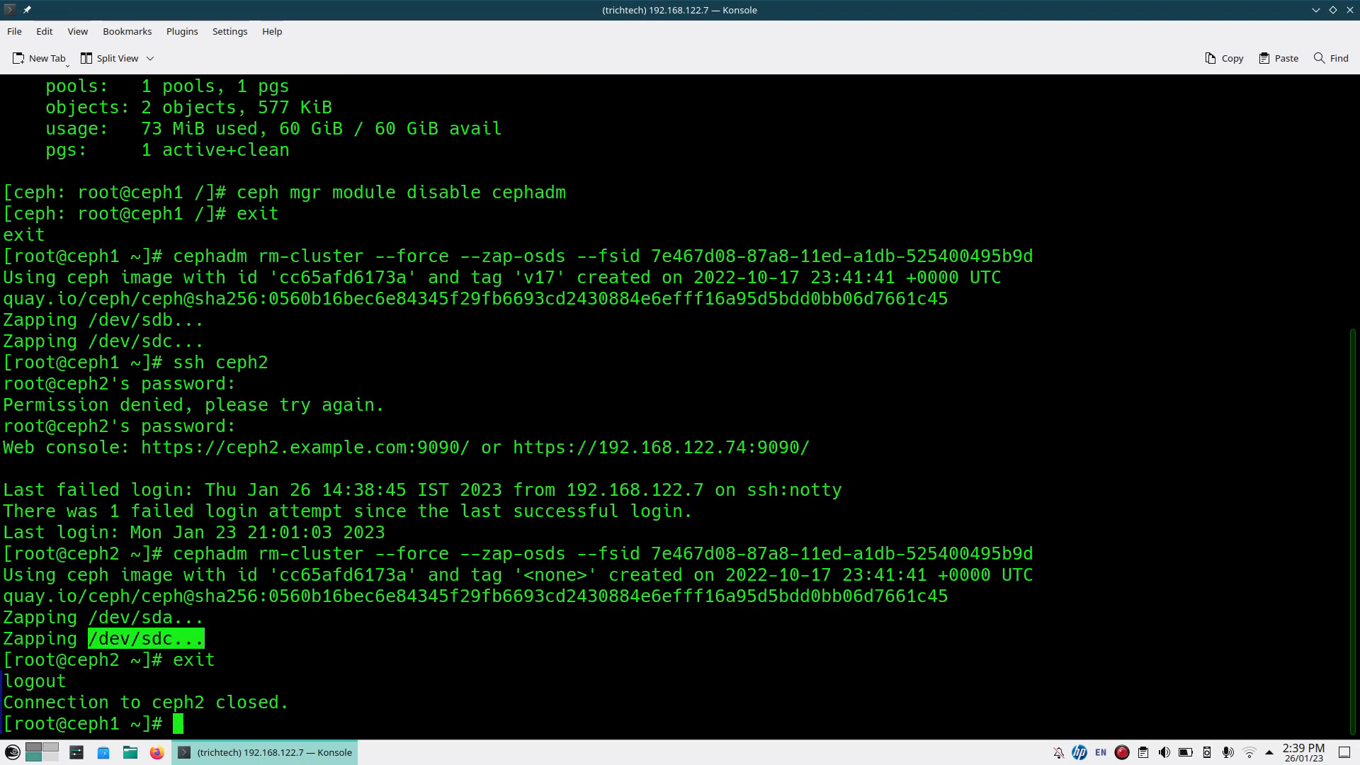
- SSH into ceph3, attempt the rm-cluster command, and install cephadm with dnf answering y
text(ssh ceph3)
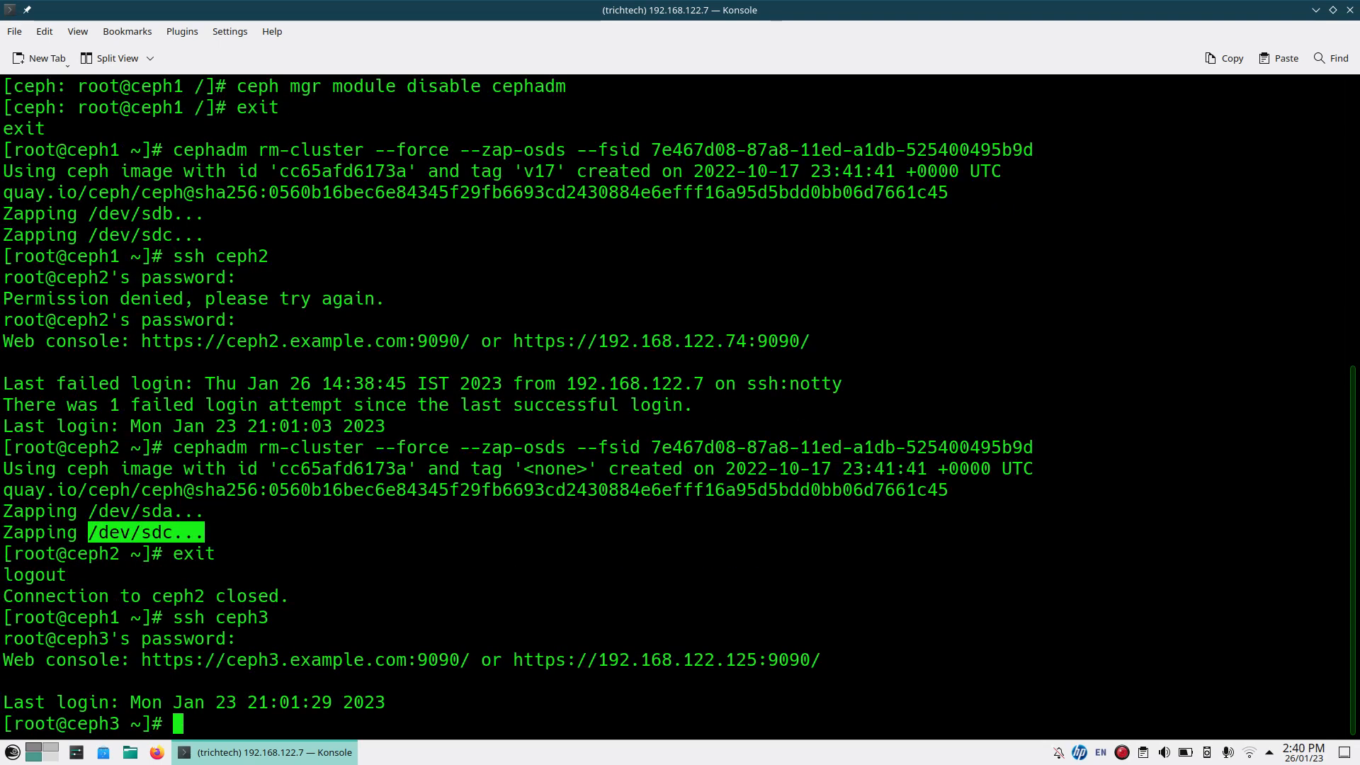
key(Return)
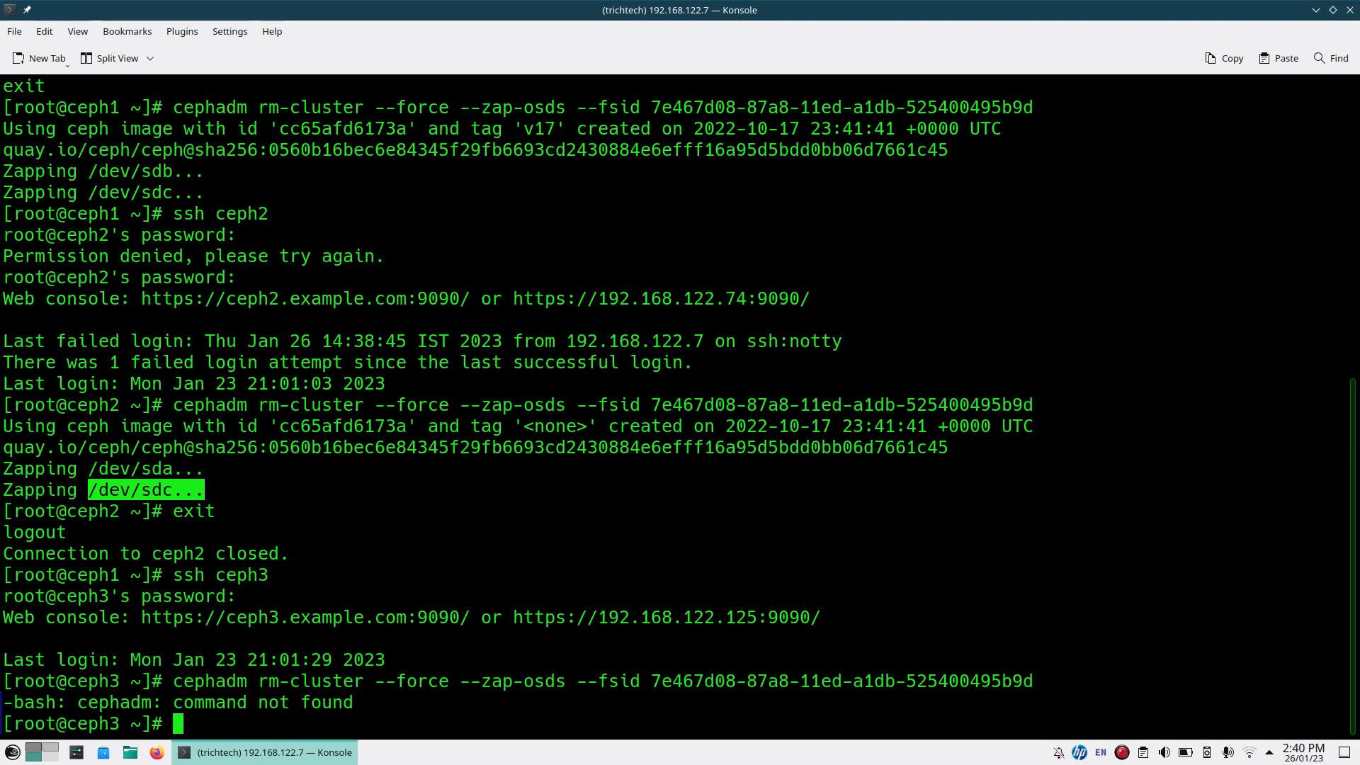
text(dnf ins)
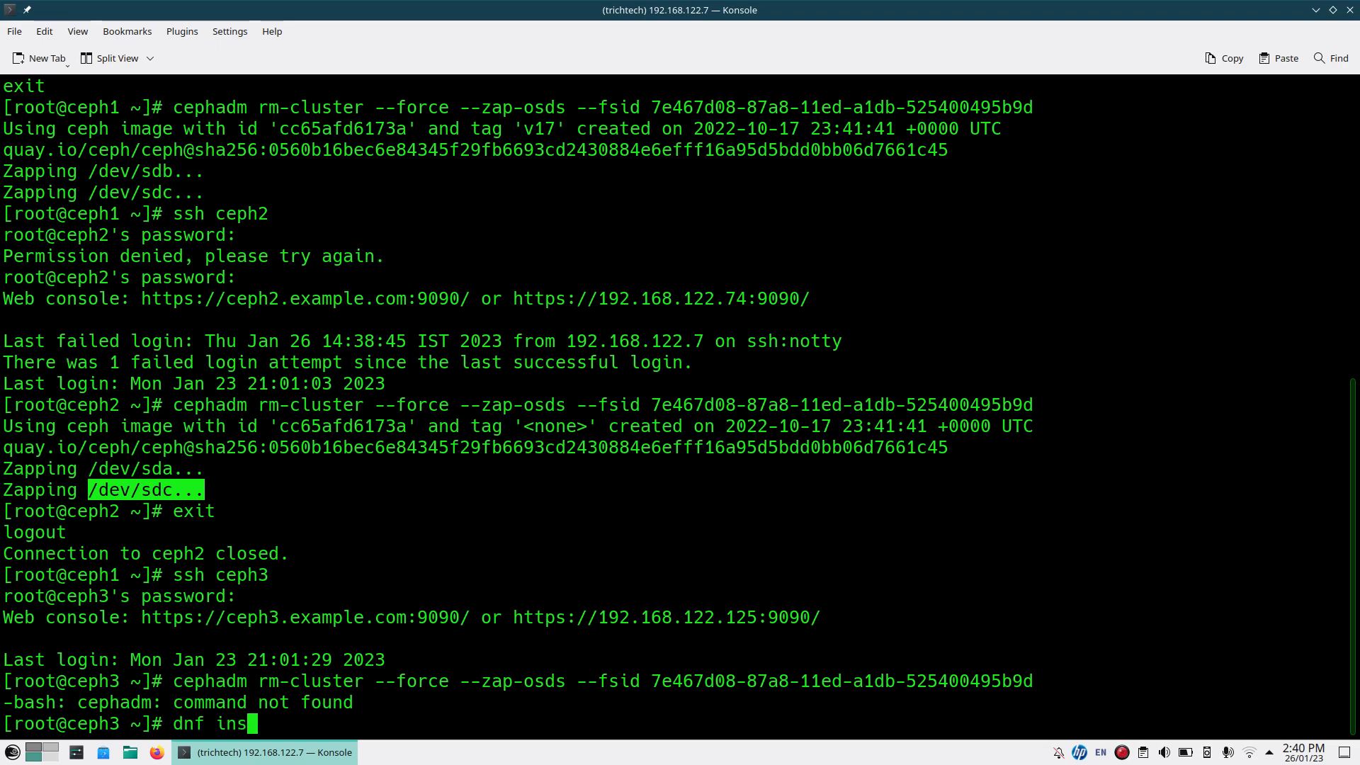
text(tall)
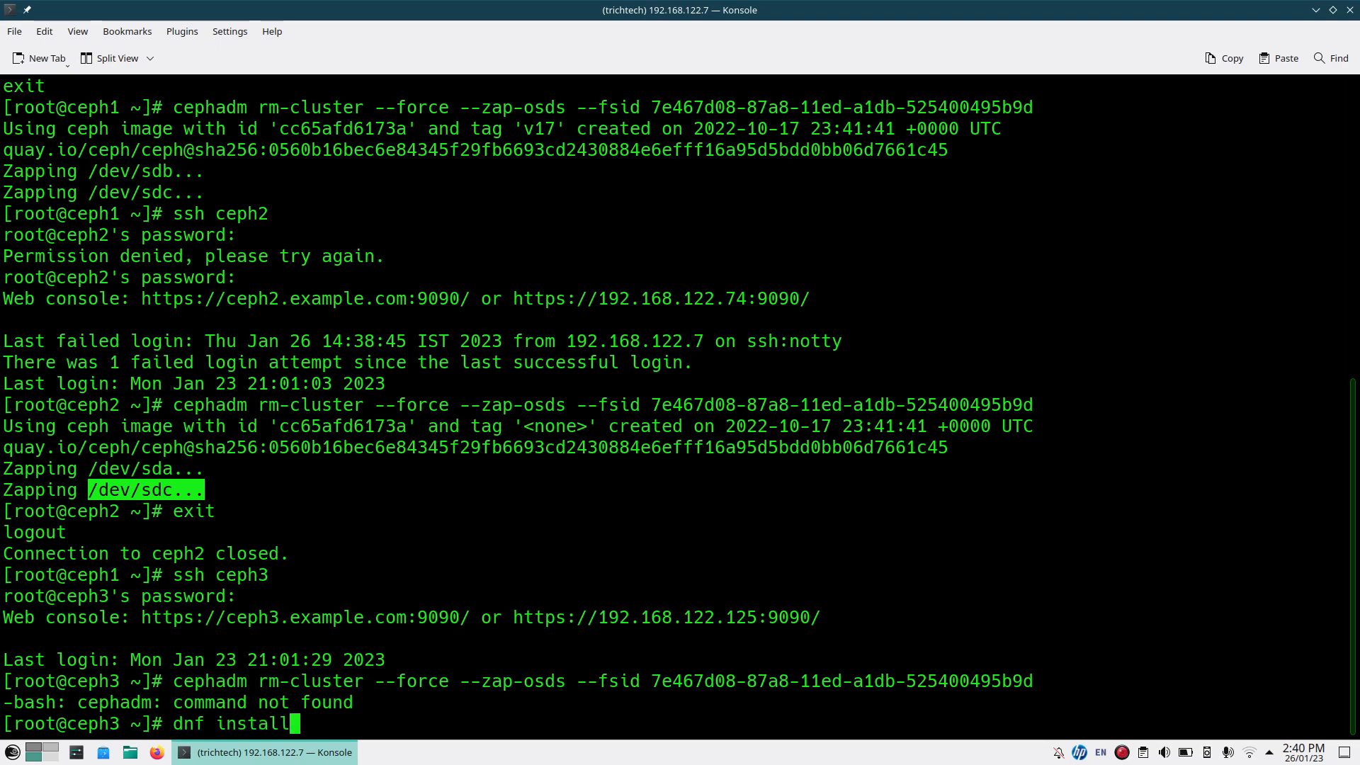
text(cephadm)
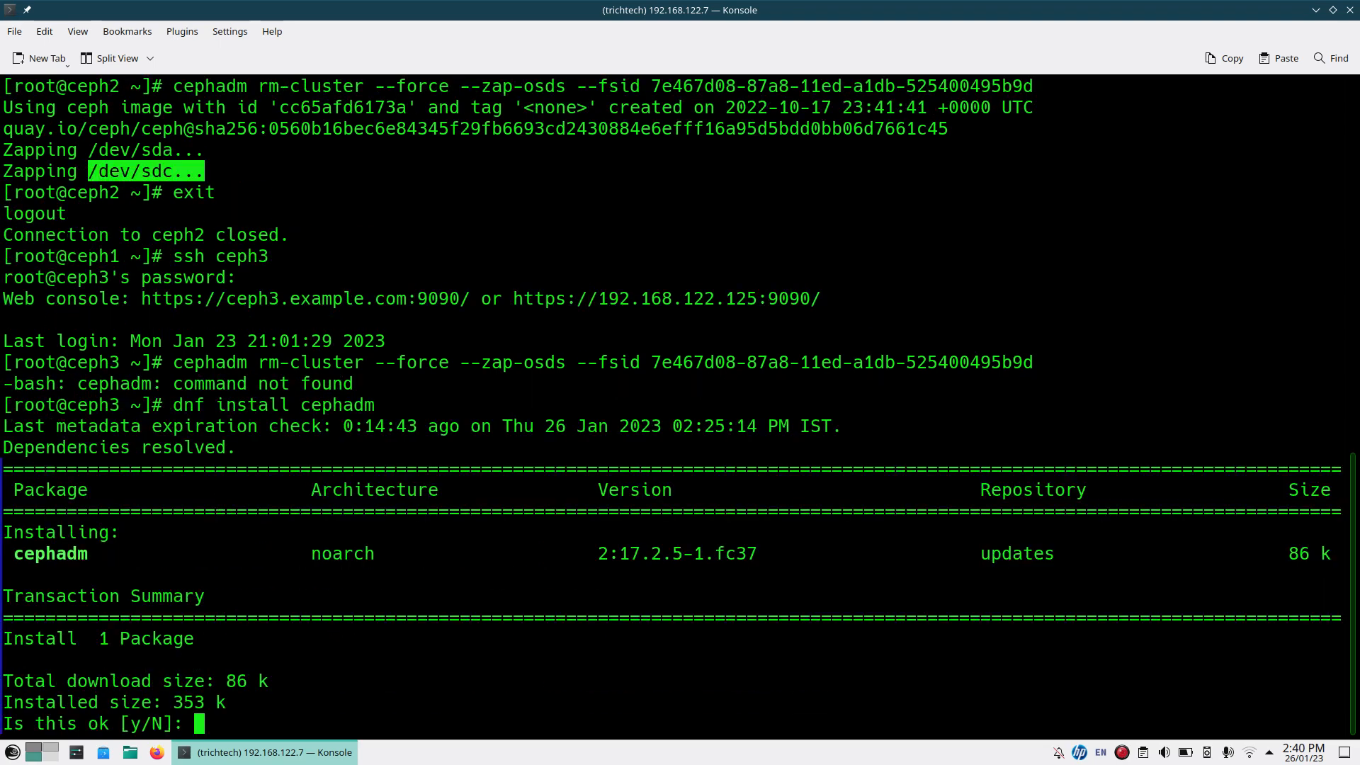
text(y)
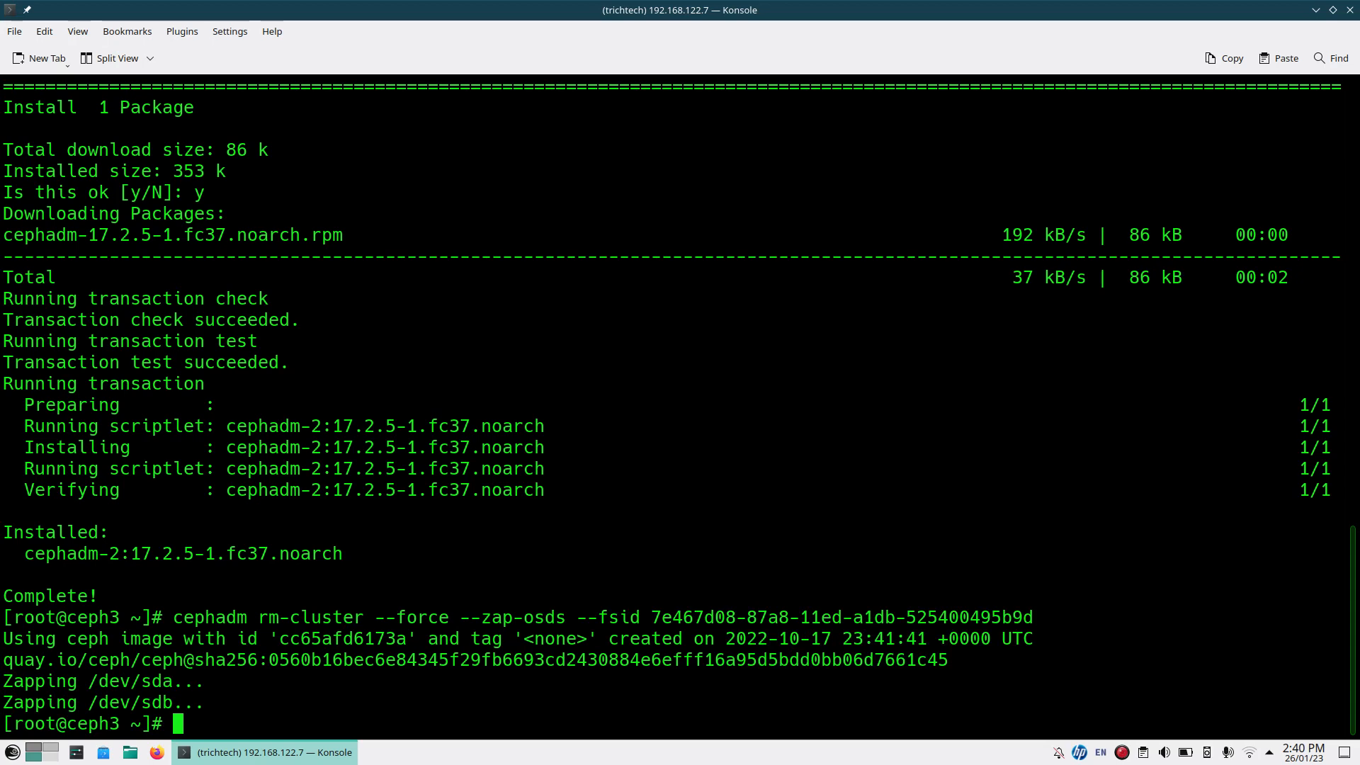
- Remove the cluster on ceph3 zapping /dev/sda and /dev/sdb, then list block devices with lsblk
text(lsblk)
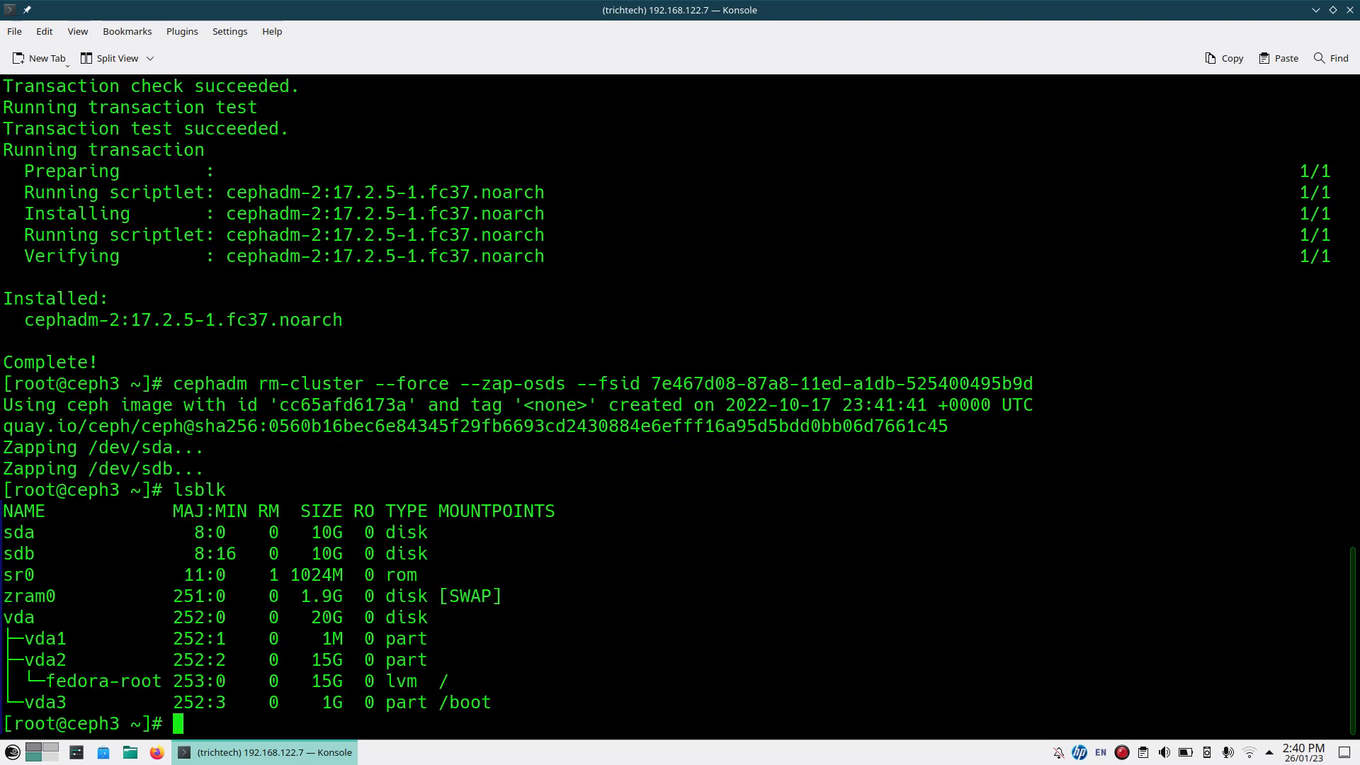
- Run ceph status inside a cephadm shell on ceph3, which fails with ObjectNotFound
text(ce)
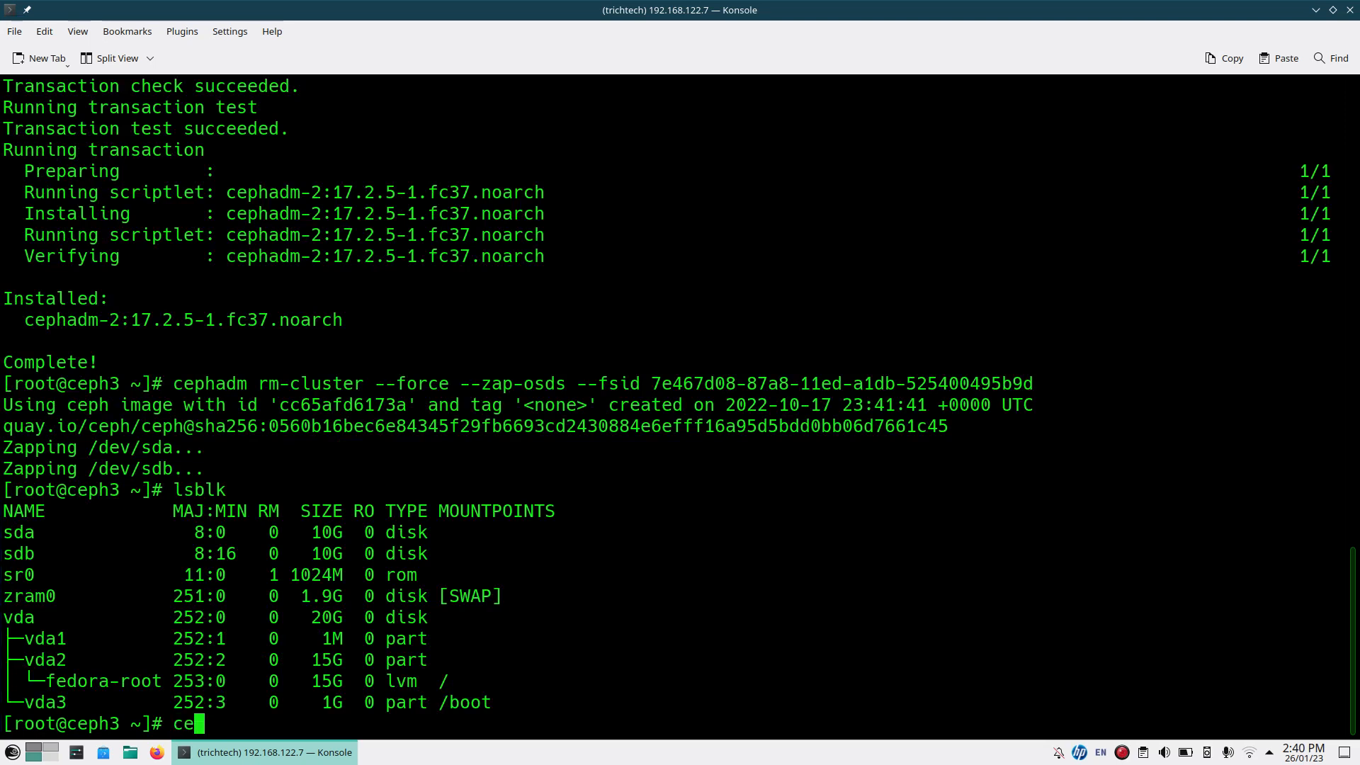
text(phadm shel)
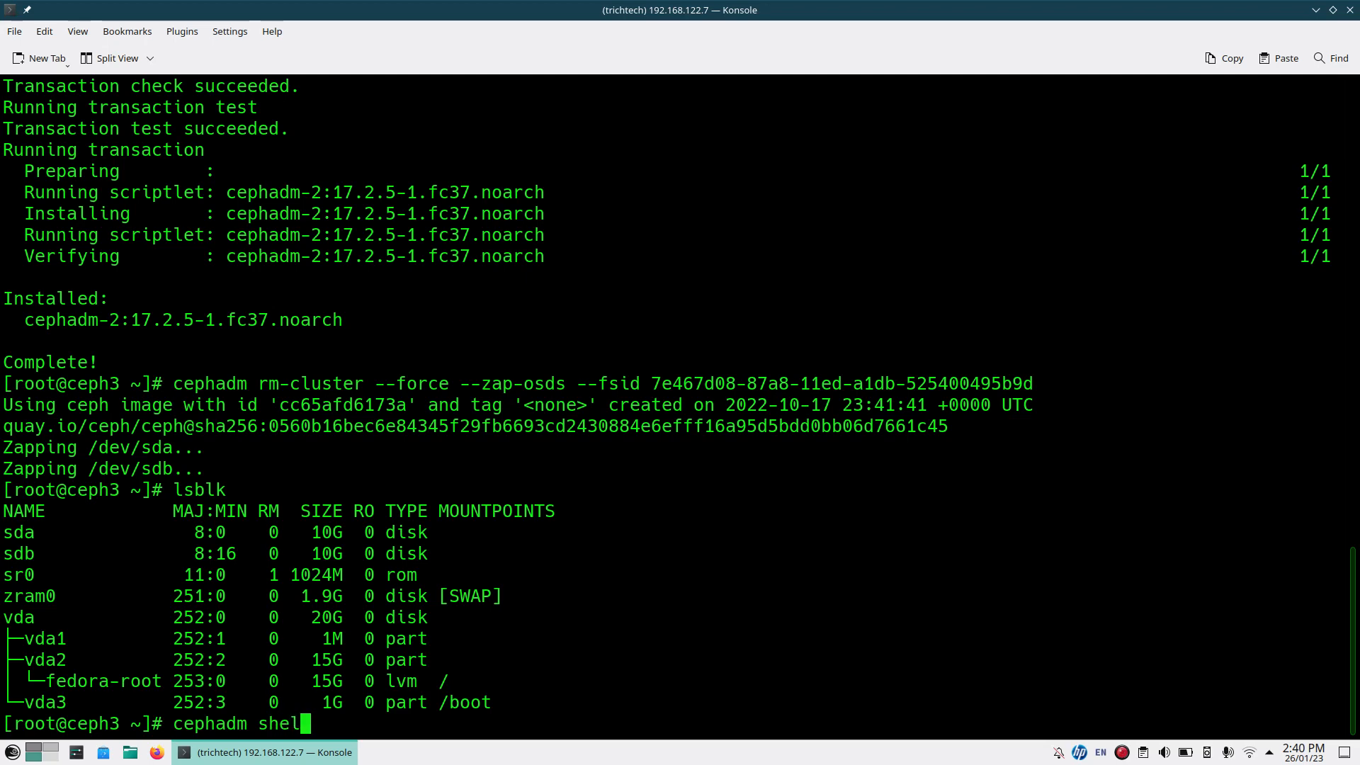
key(Return)
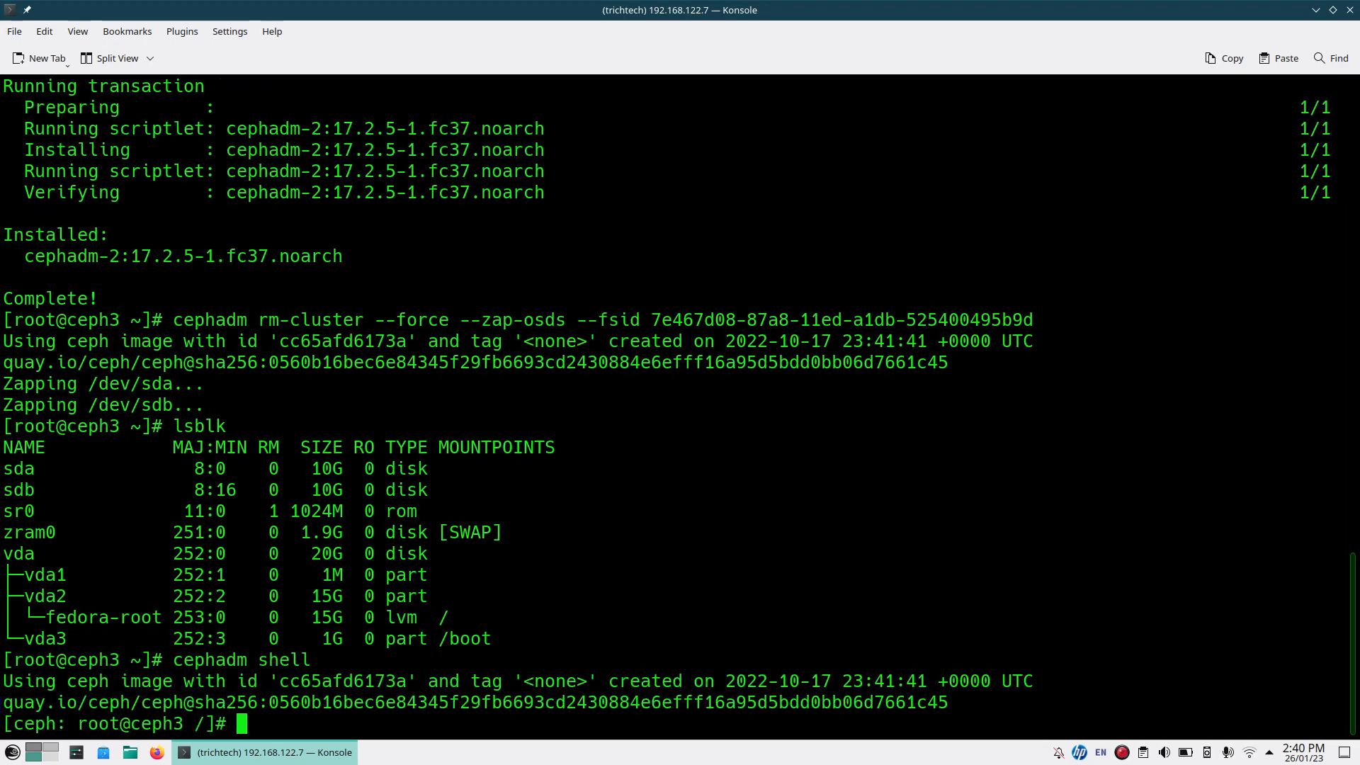
text(ceph status)
text(exit)
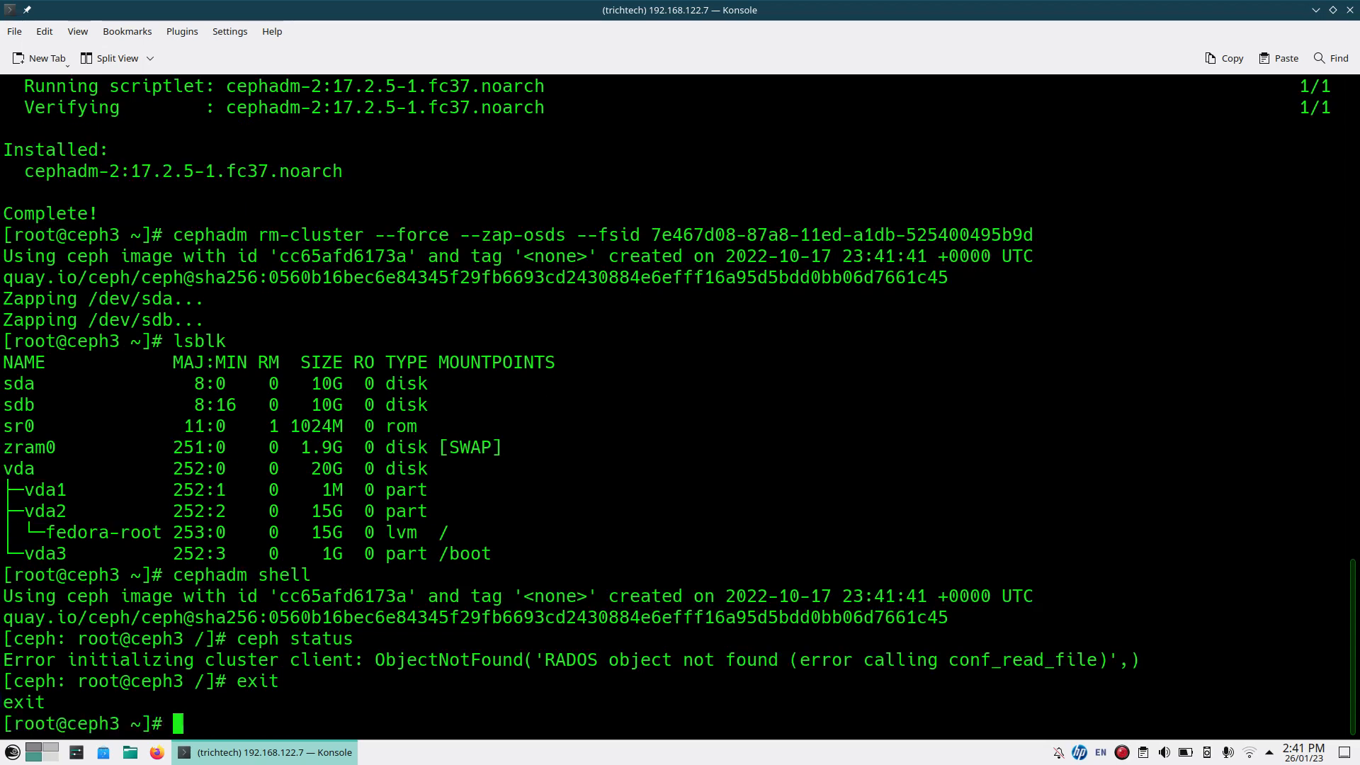
- Repeat cephadm shell and ceph status on ceph1, confirming no cluster found, then exit
text(c)
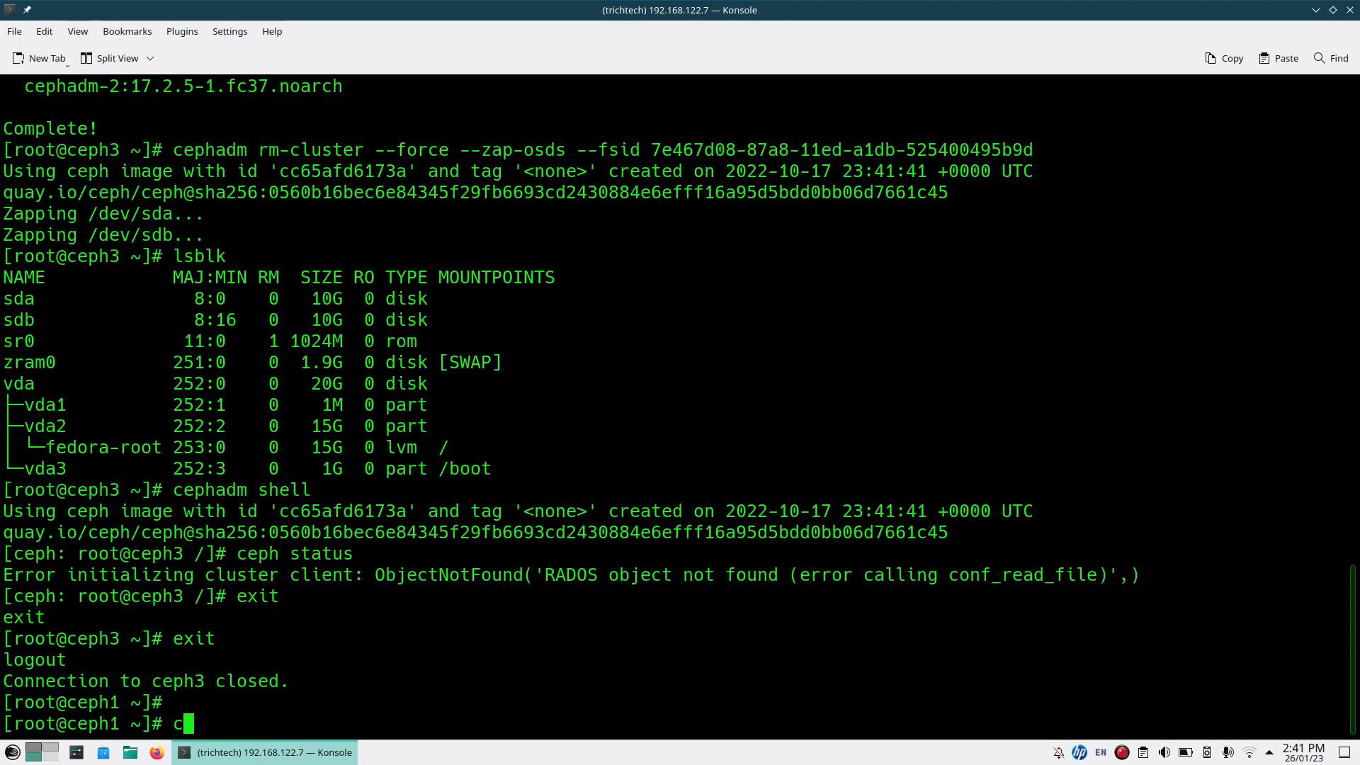
text(ephadm shell)
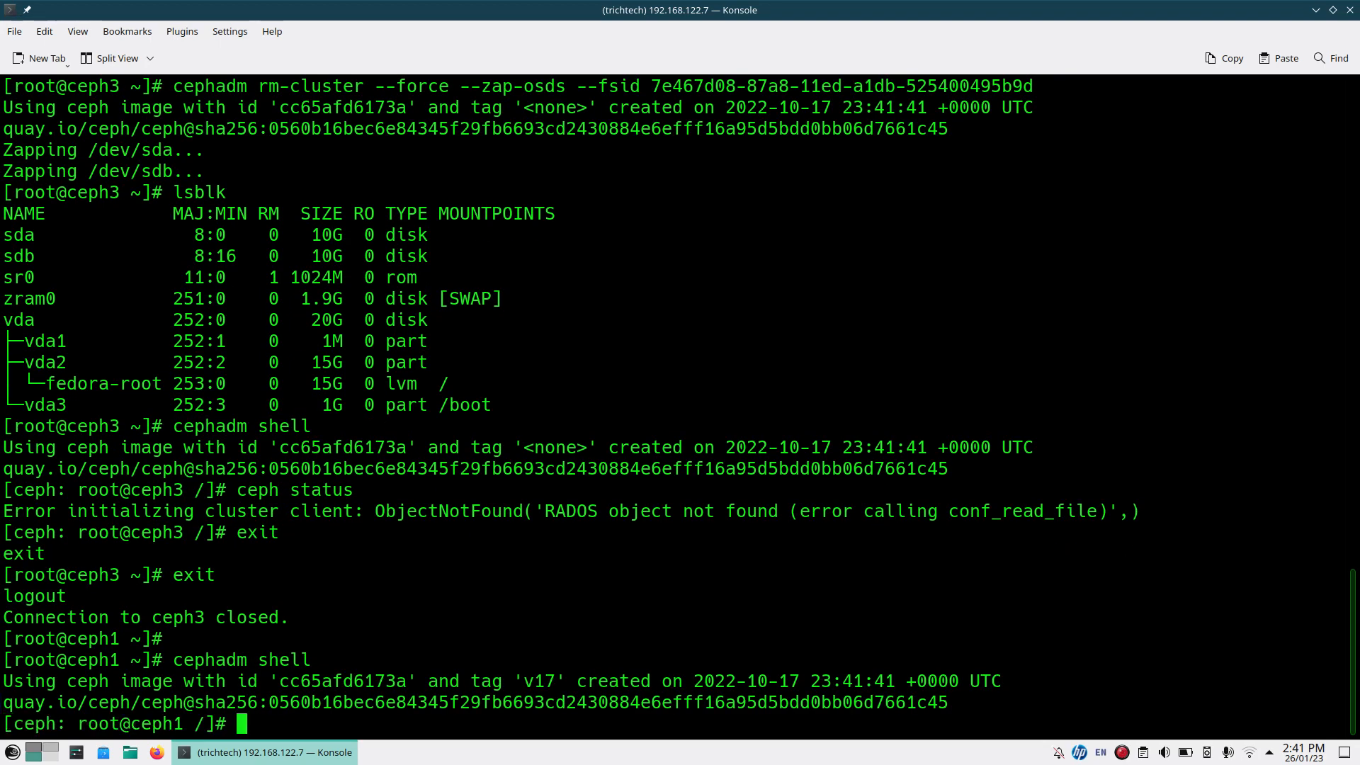
text(ceph stat)
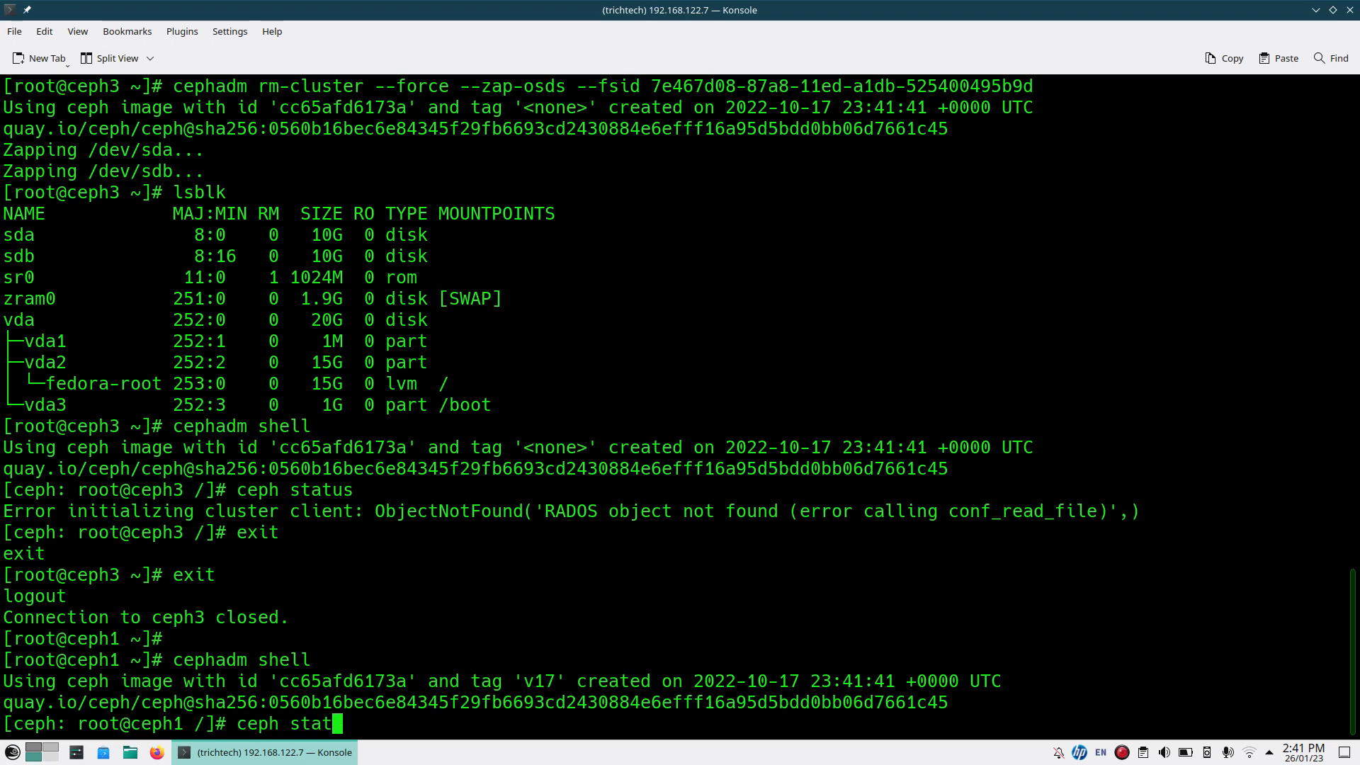
key(Return)
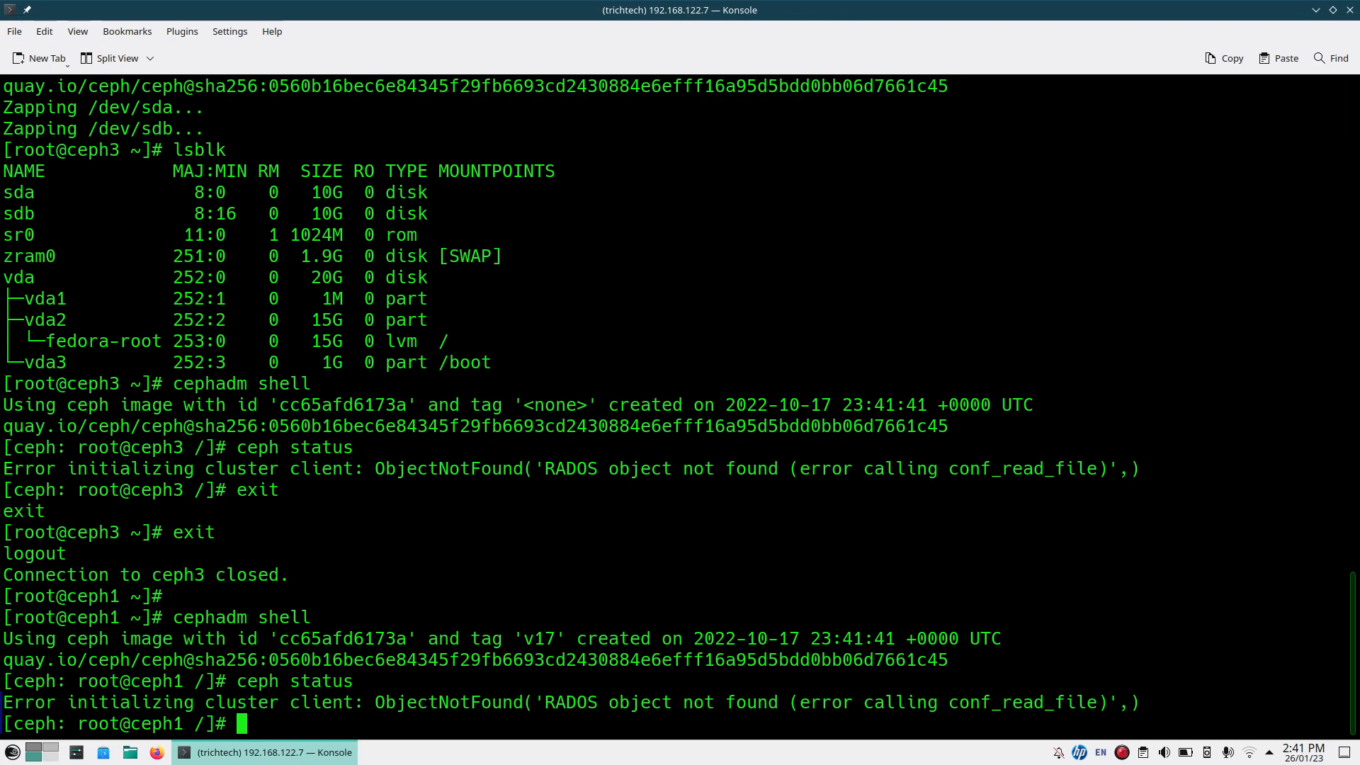
text(exit)
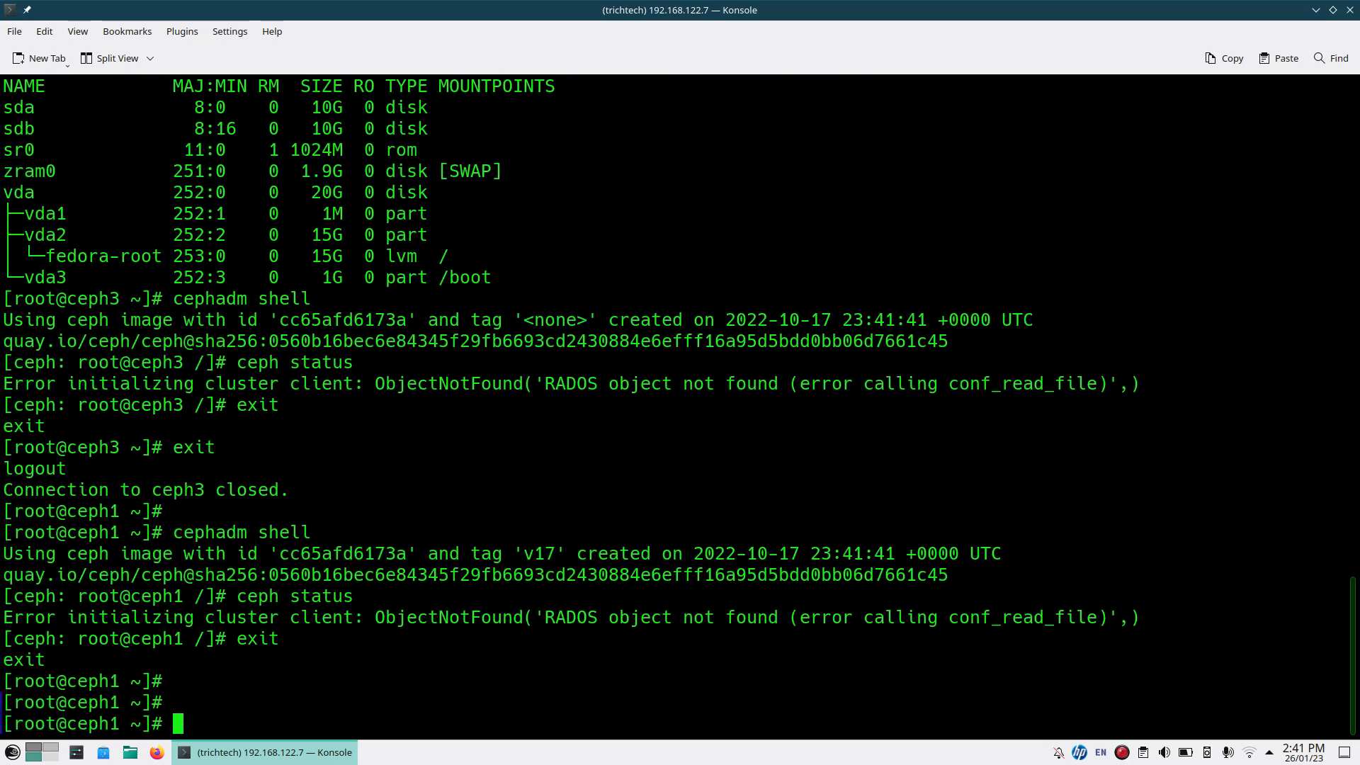
- Remove cephadm and ceph-common with dnf on ceph1, answering y, ending Complete
text(d)
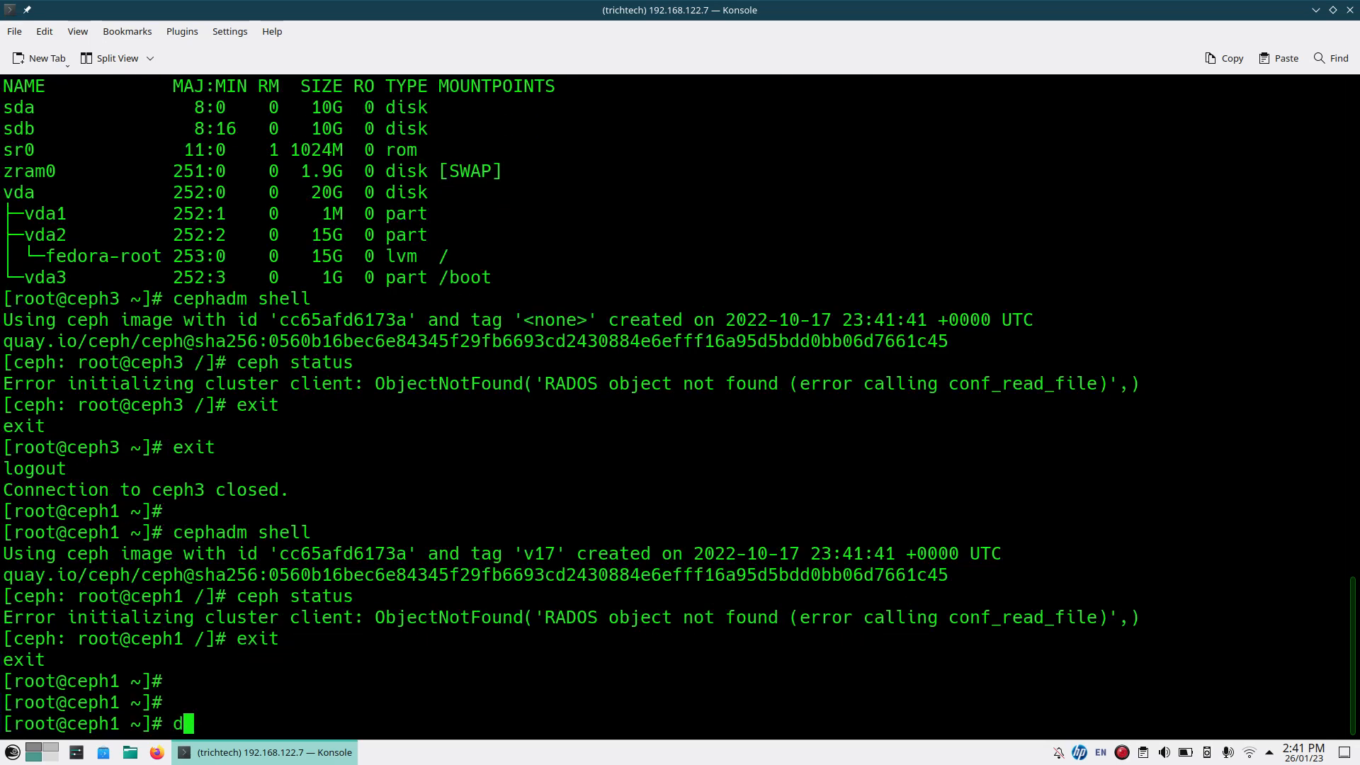
text(nf)
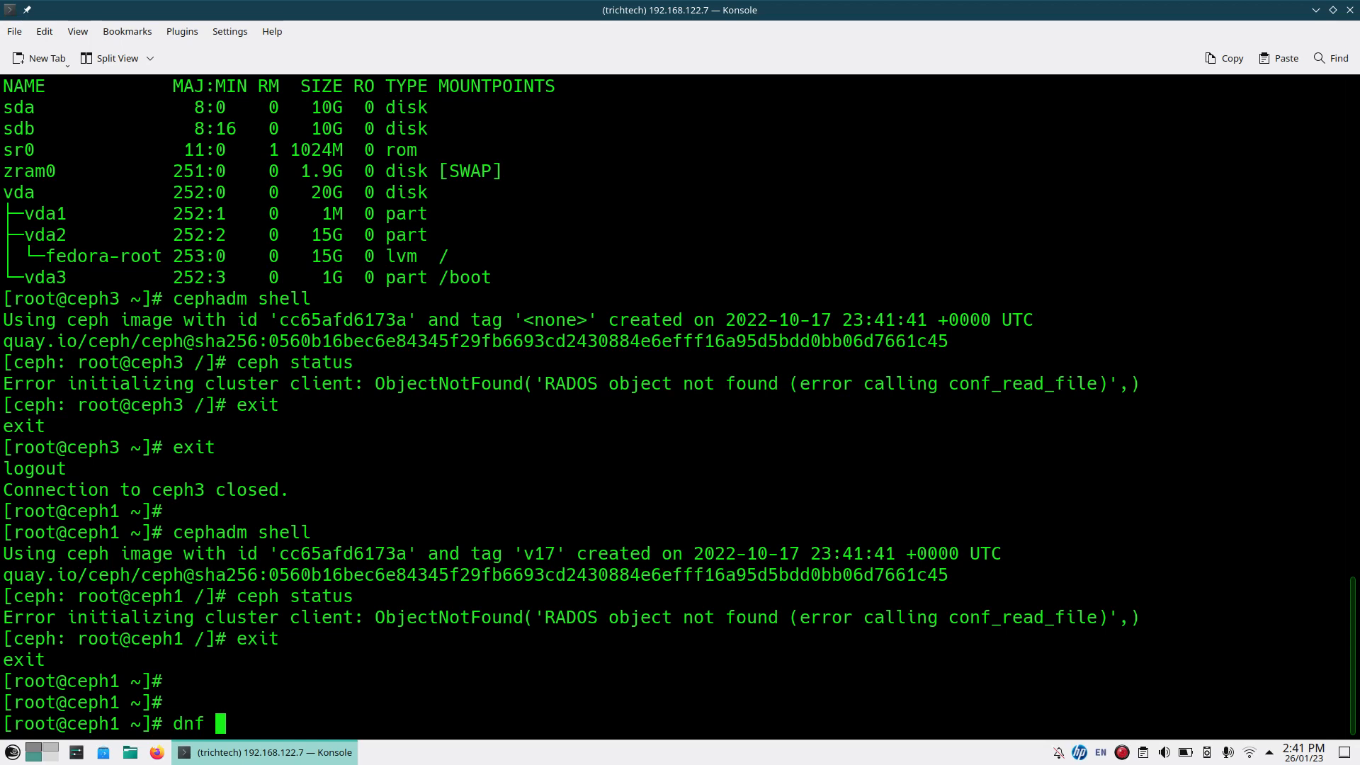
text(re)
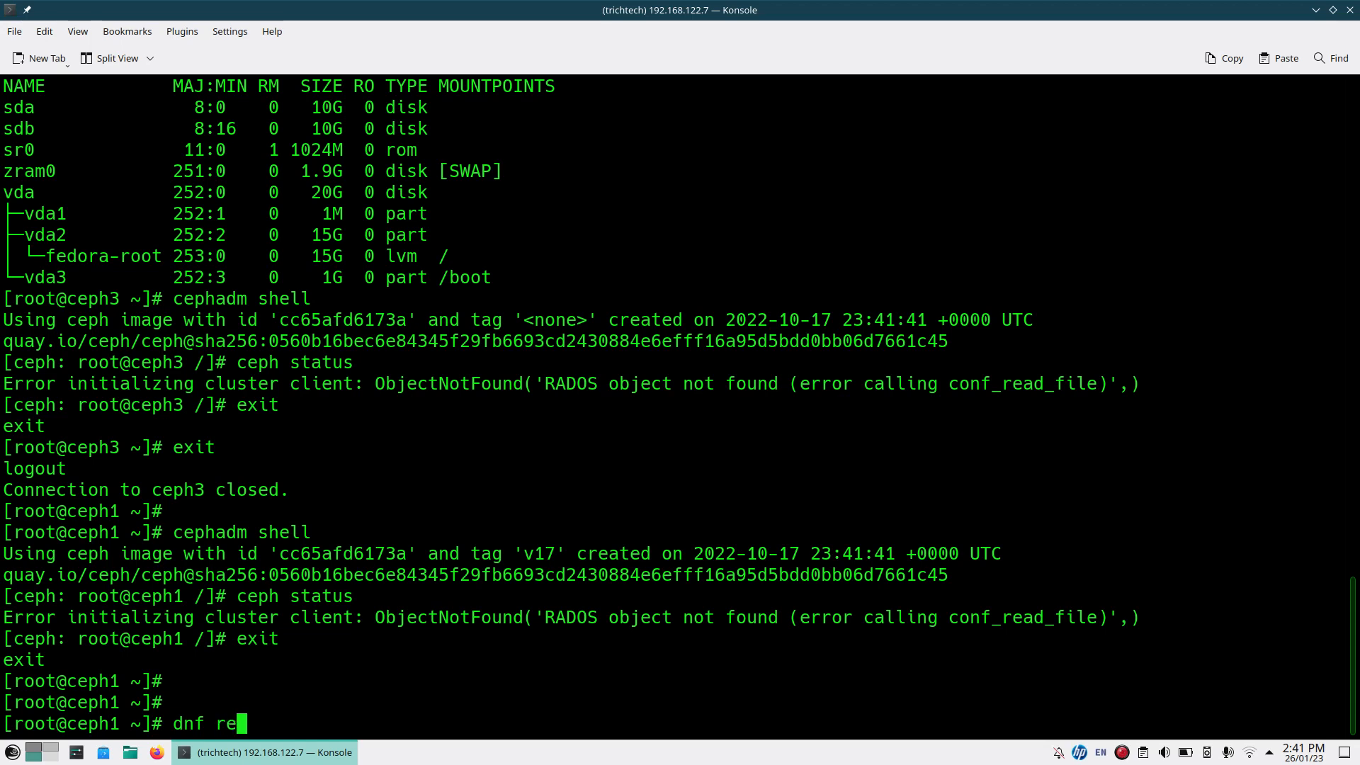
text(move cepha)
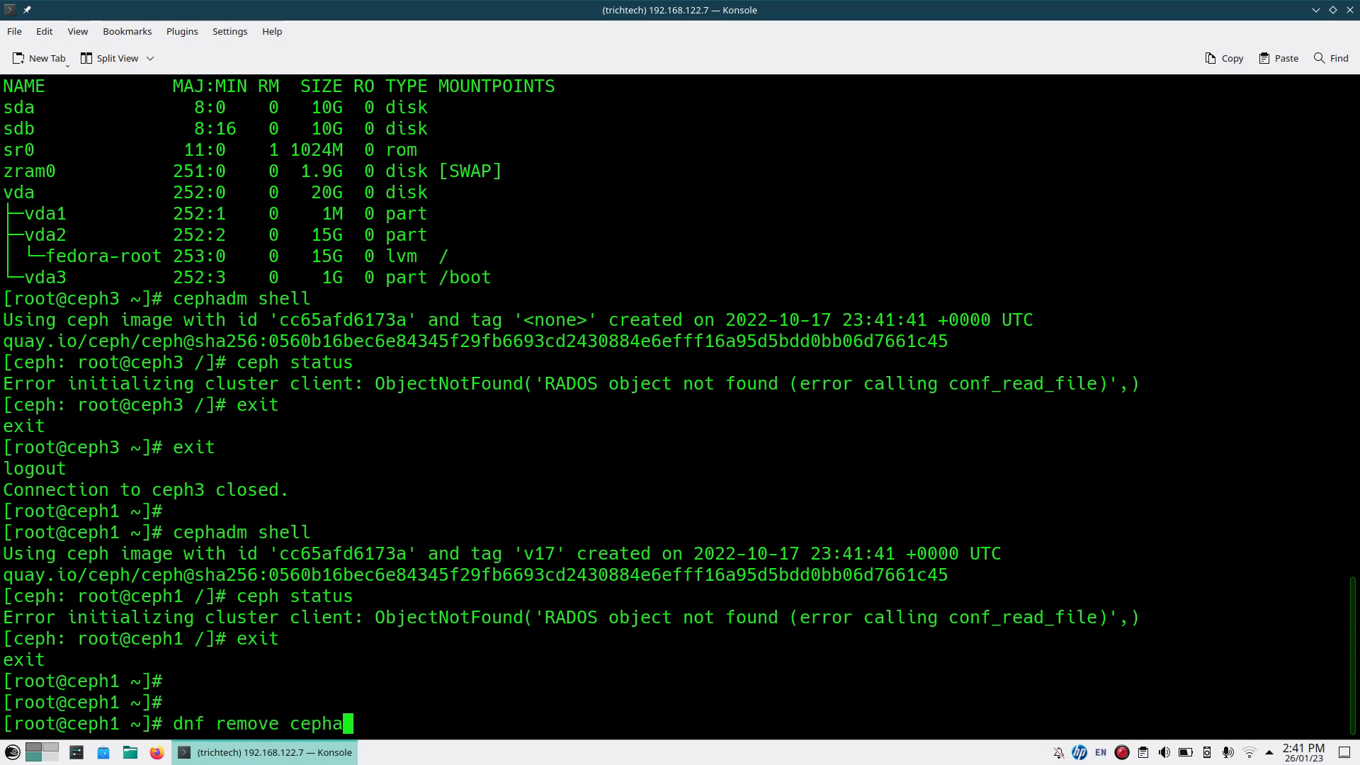
text(dm ceph-common)
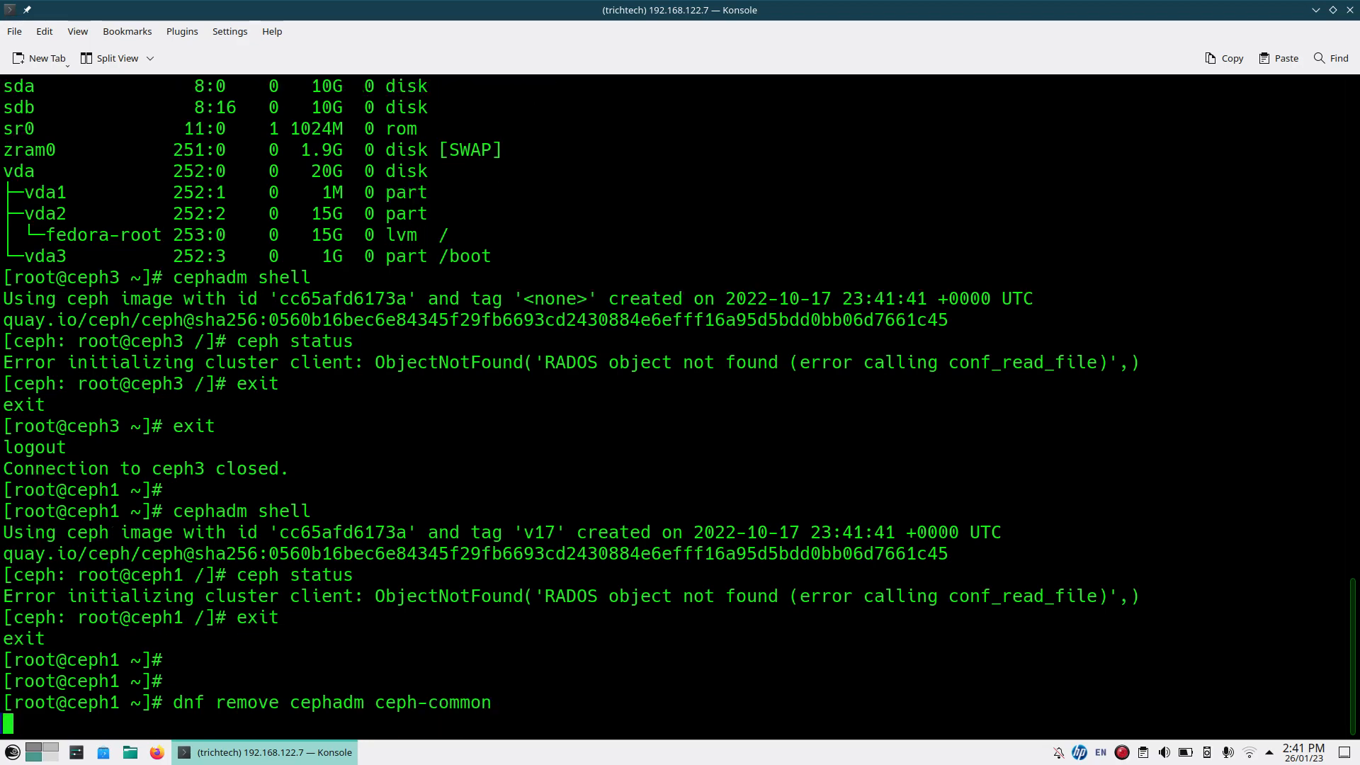
text(y)
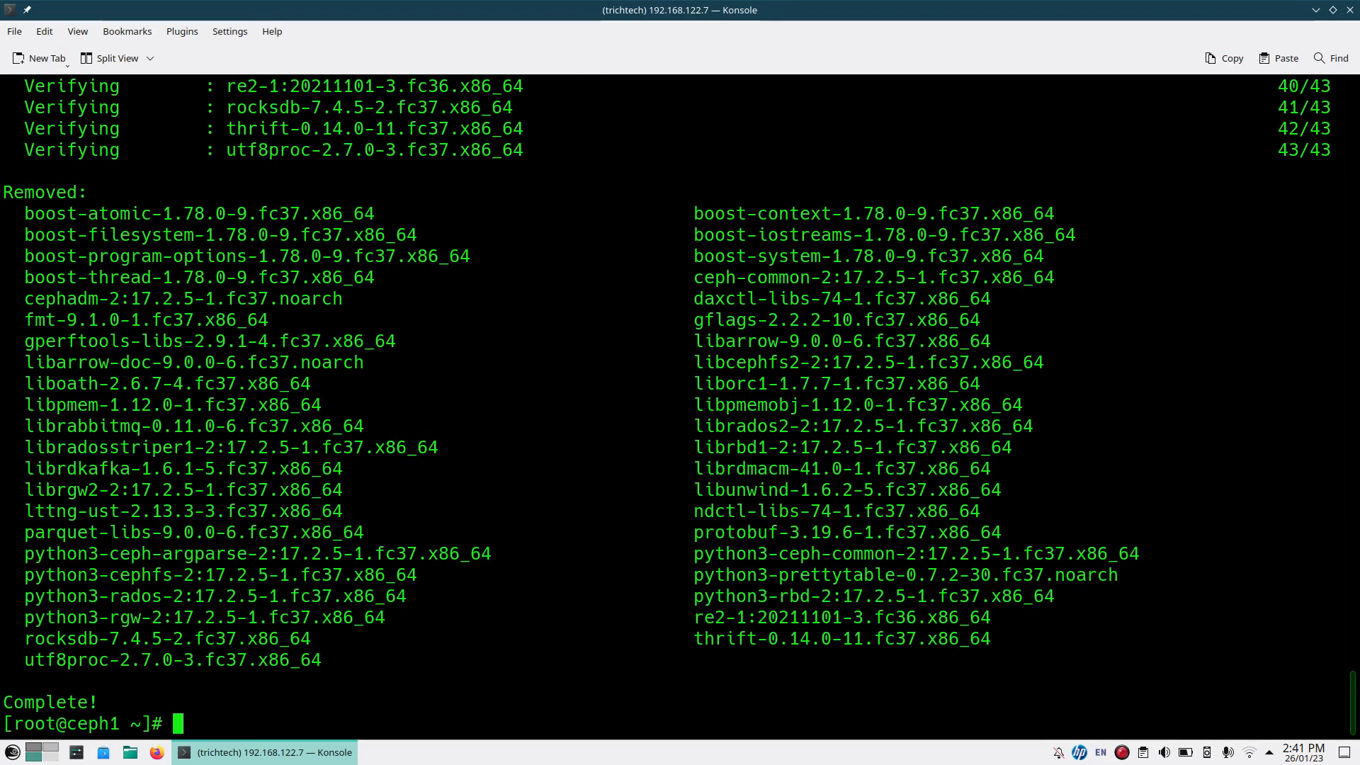
- SSH into ceph3 and run dnf remove cephadm ceph-common there
text(ssh ceph3)
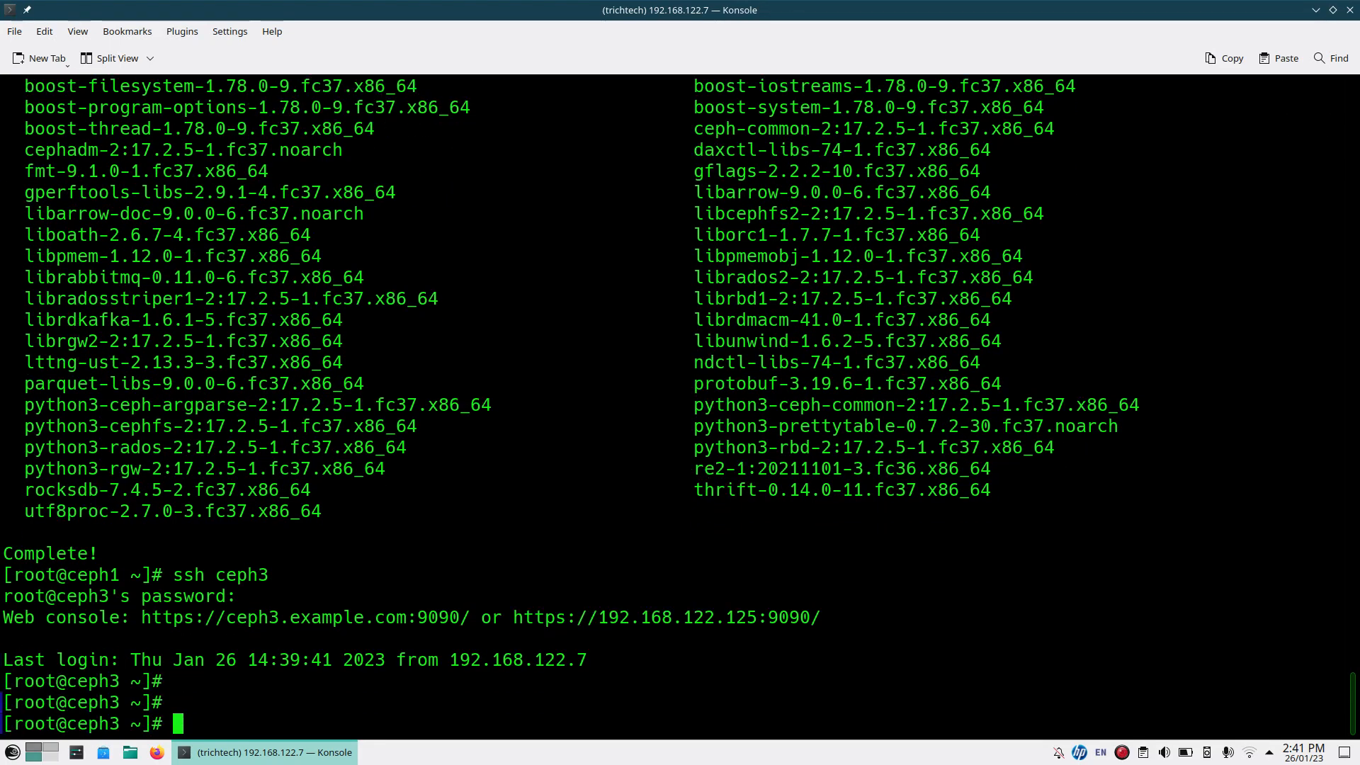
text(dnf remove)
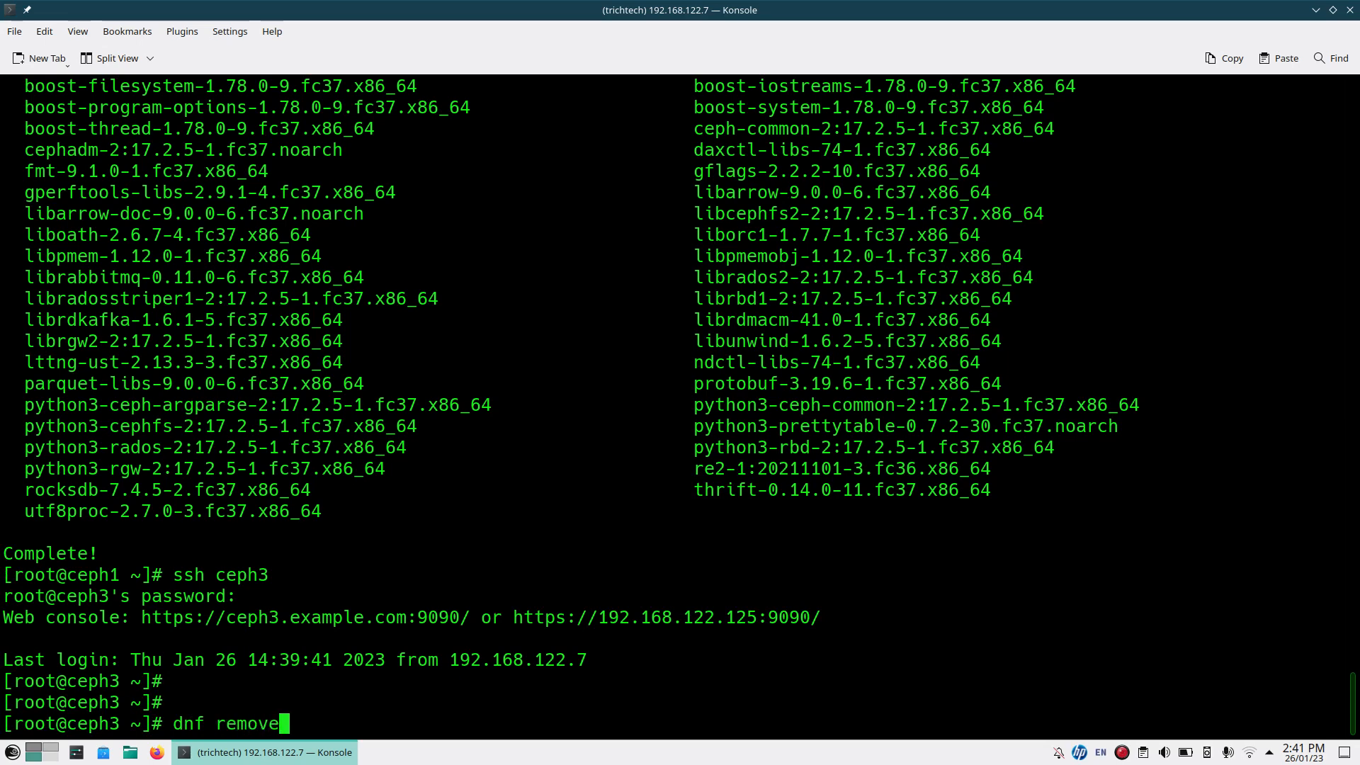
text(cephadm ce)
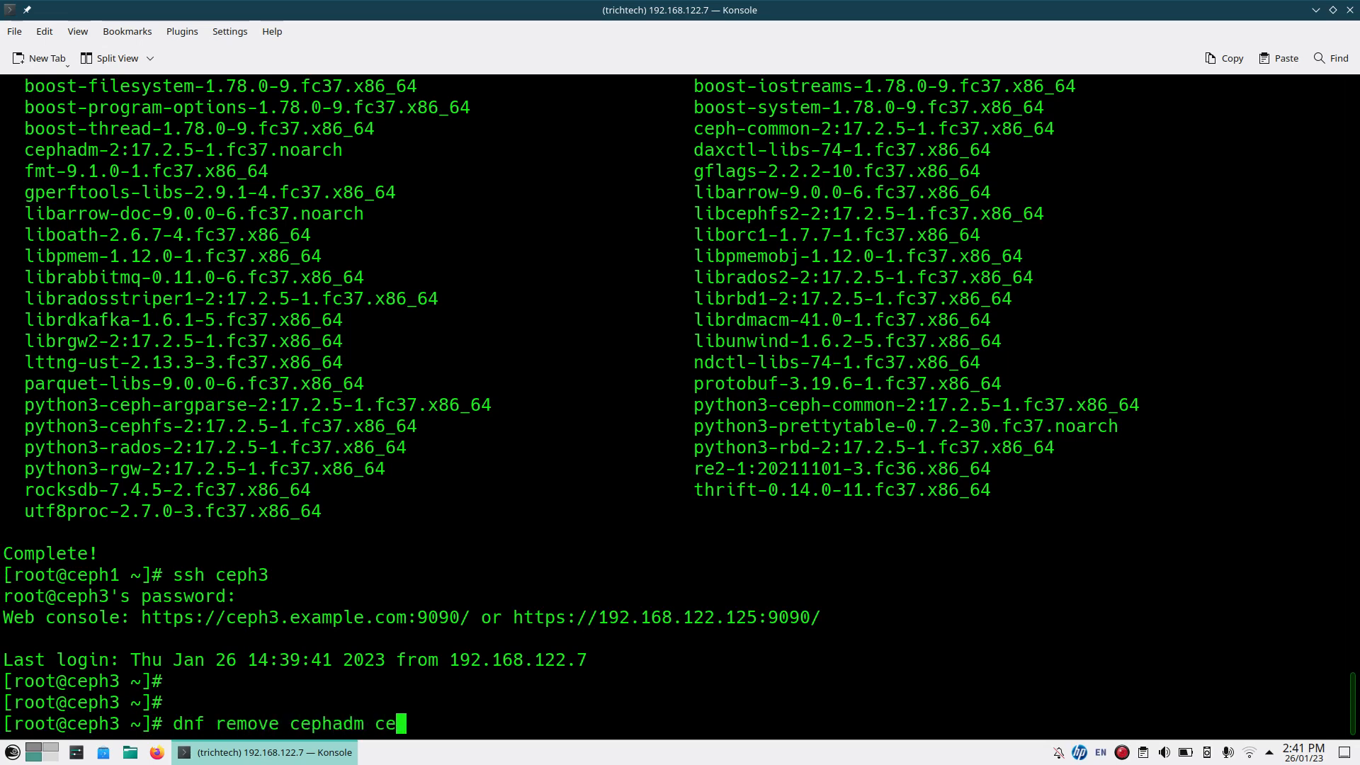
text(ph-co)
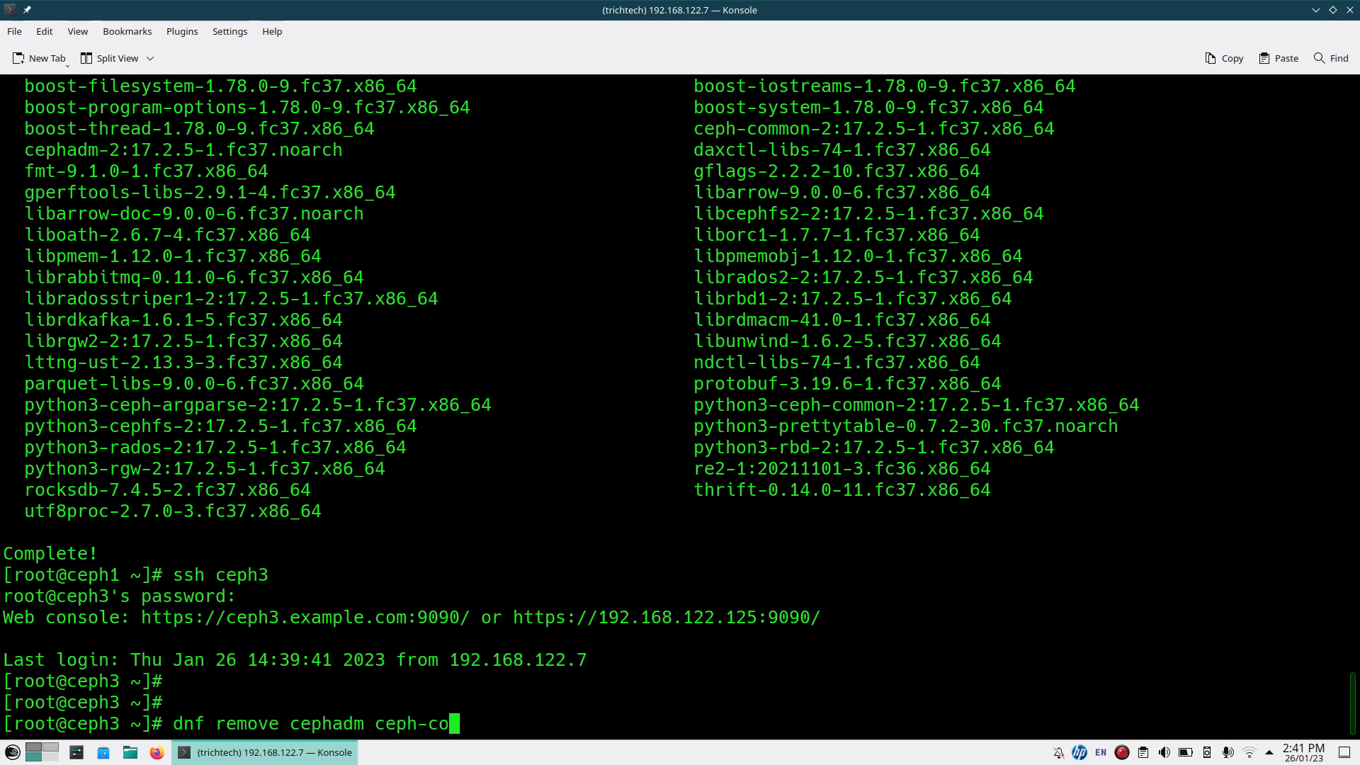
key(Return)
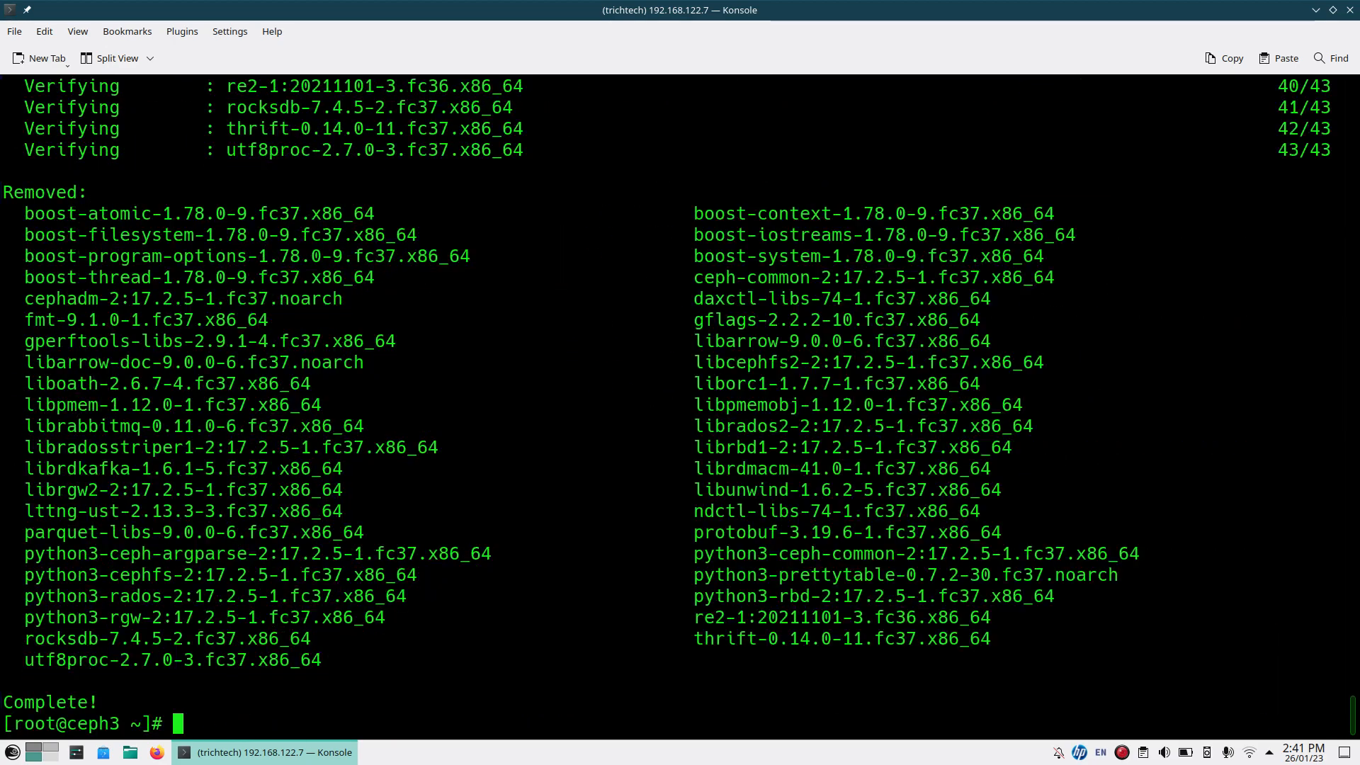
- Exit ceph3, SSH into ceph2 and remove cephadm with dnf, answering y (ceph-common not matched)
text(exit)
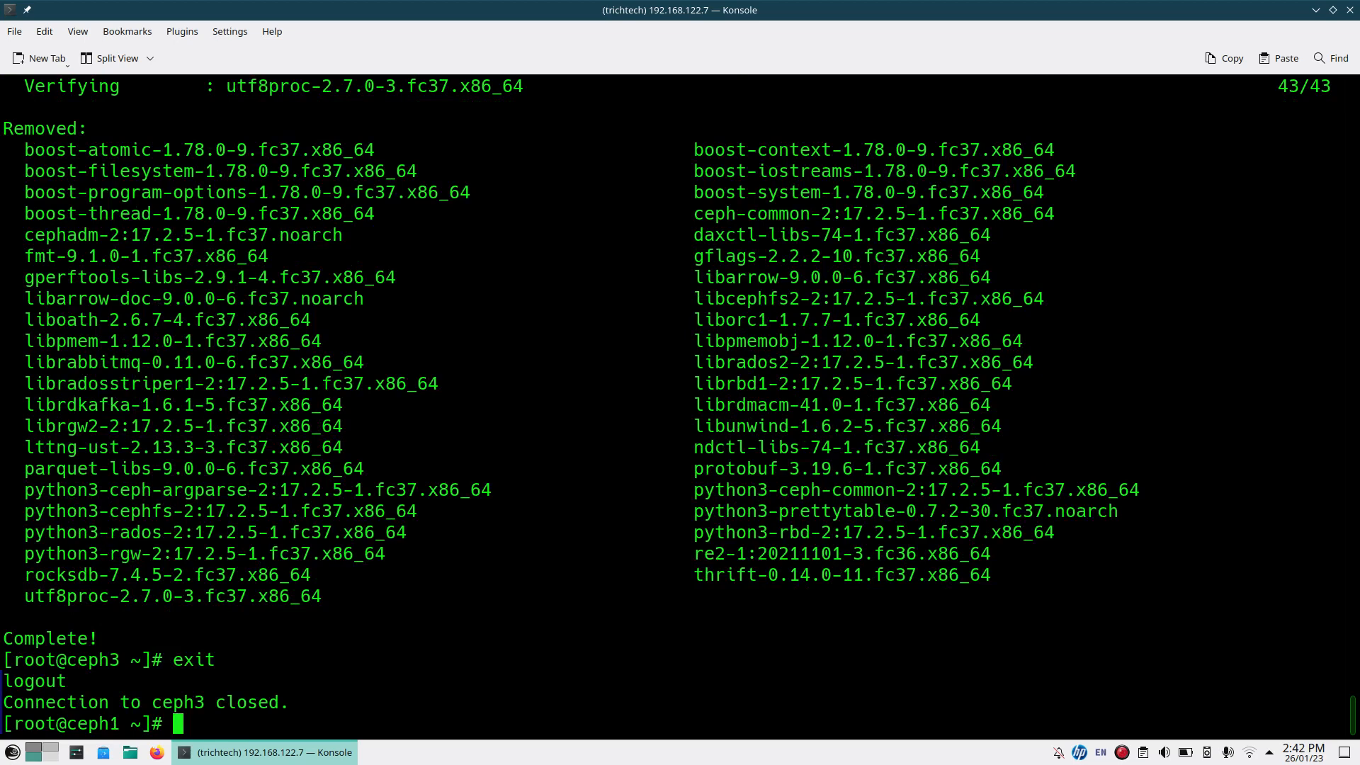
text(ssh ceph2)
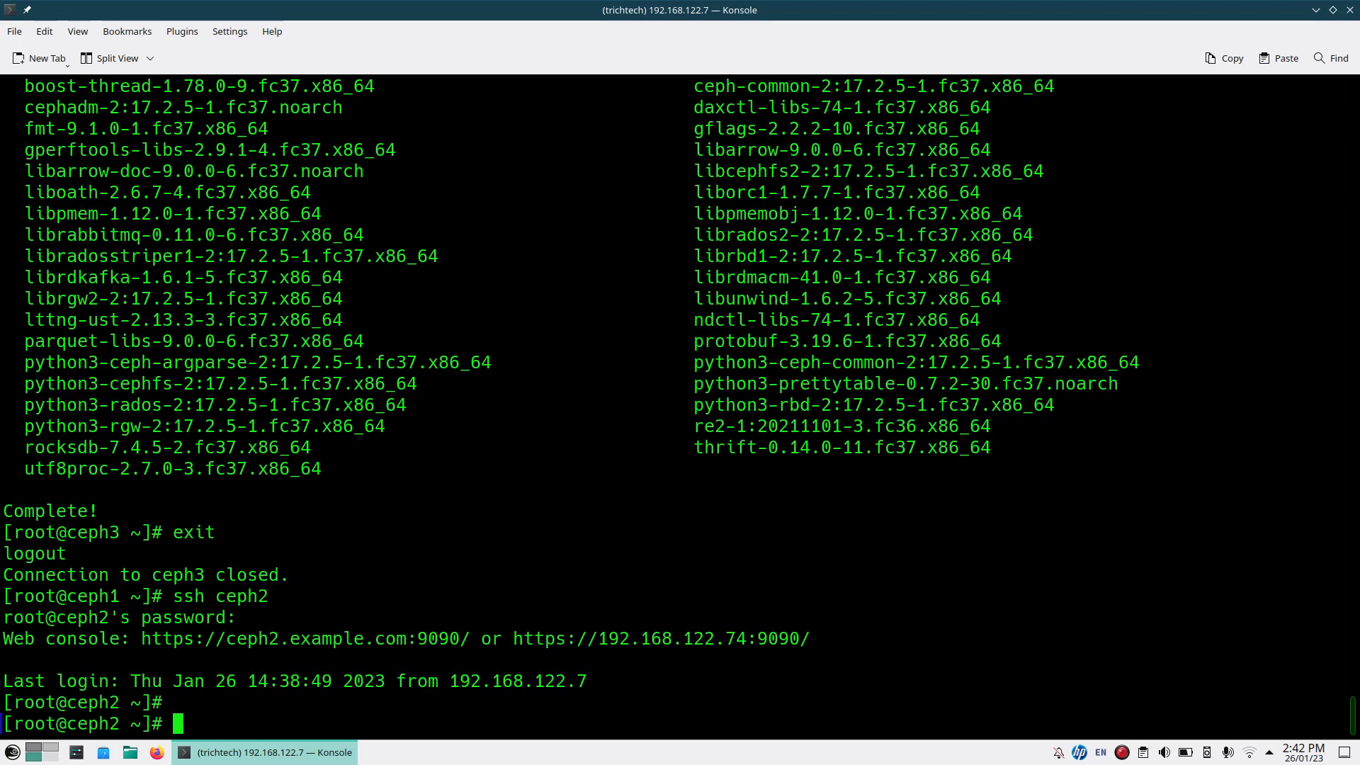
text(dnf rem)
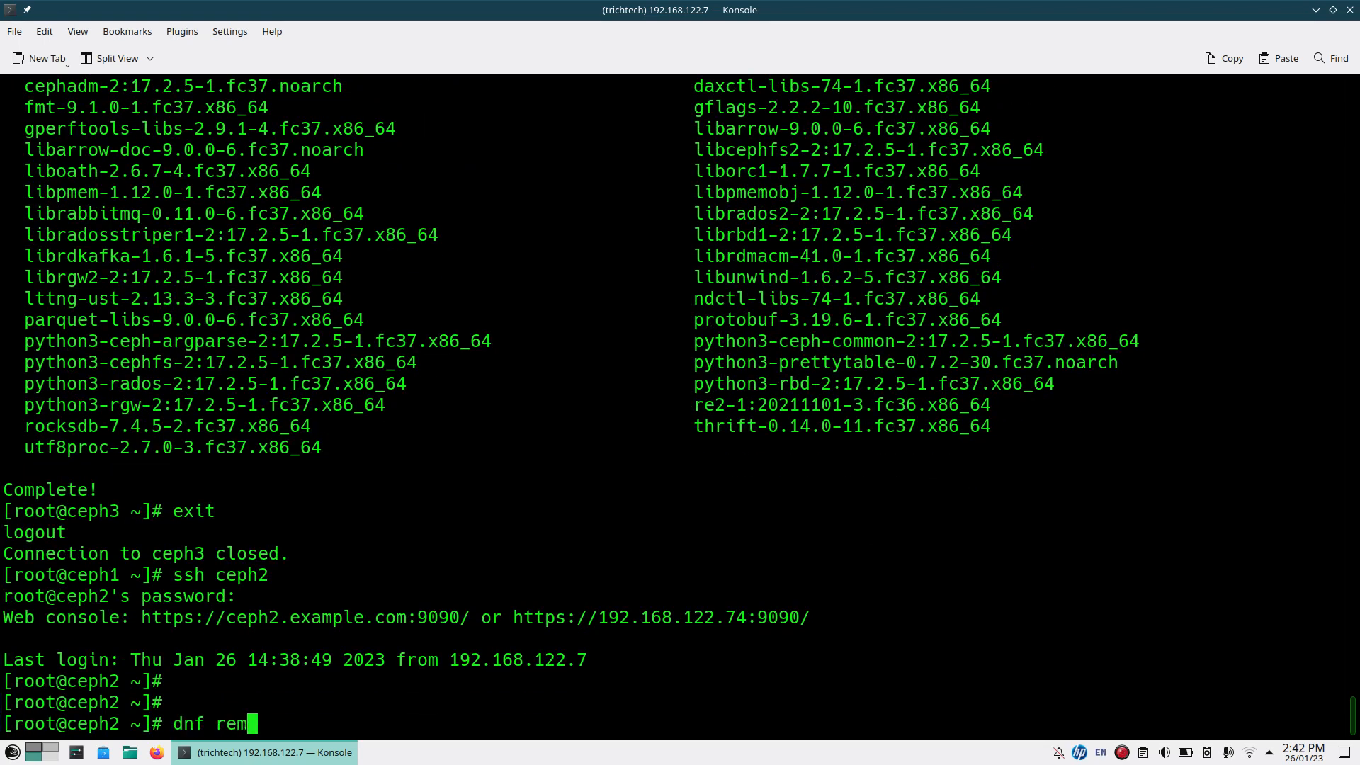
text(ove cephadm)
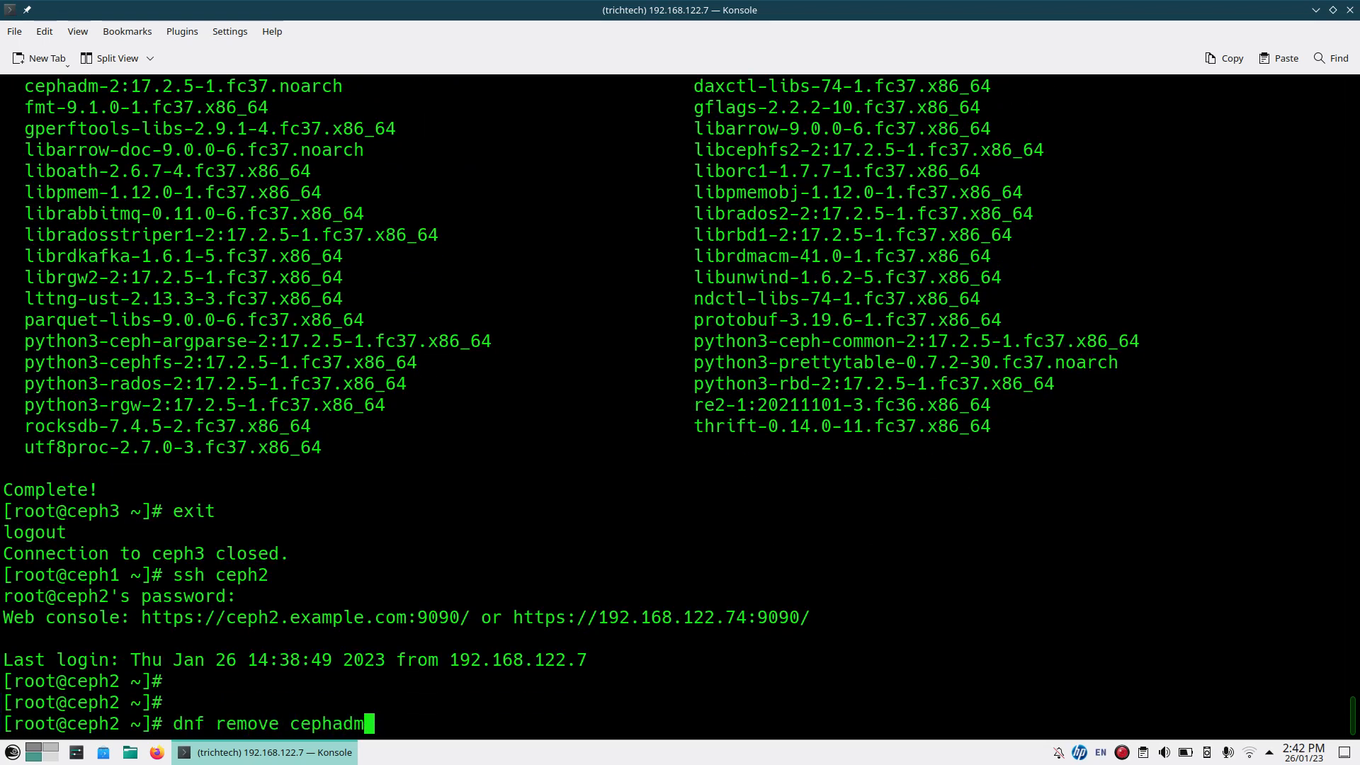
text(ceph-c)
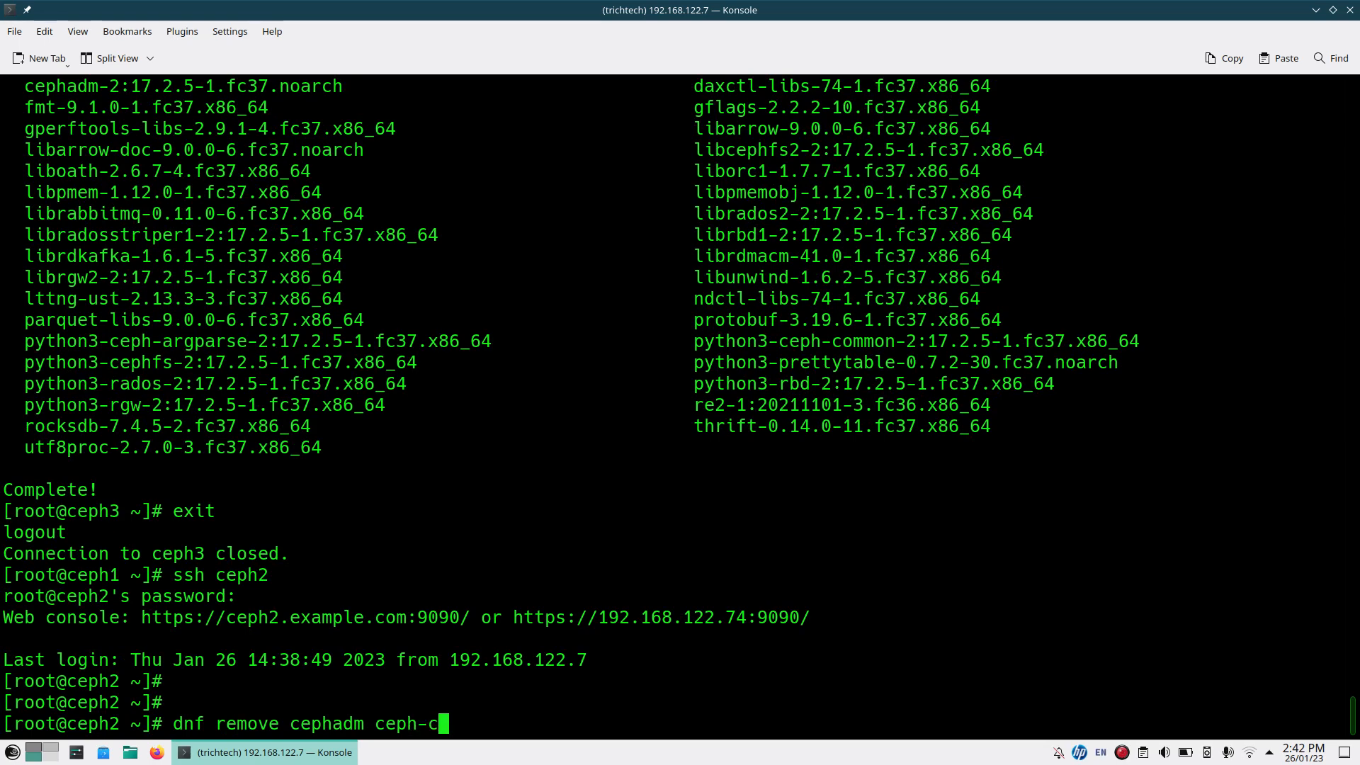
key(Return)
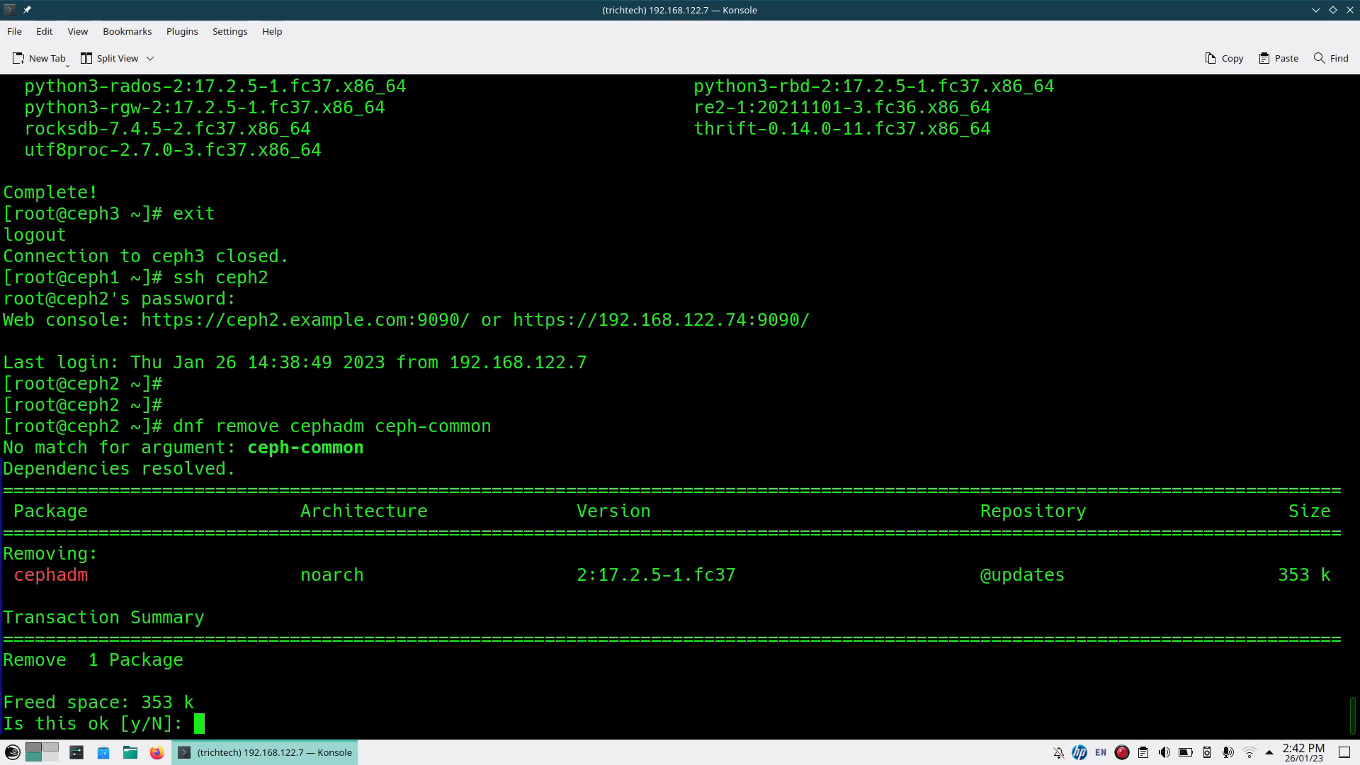
text(y)
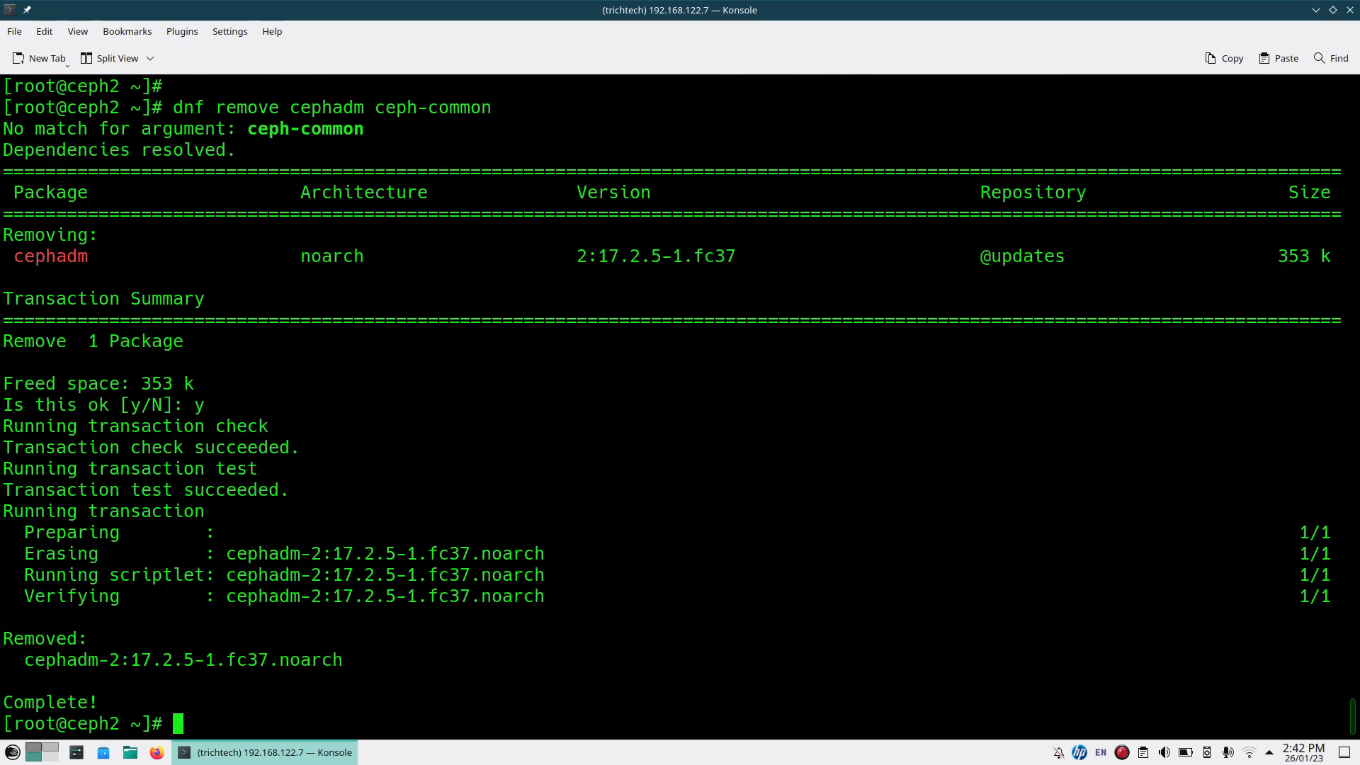
- Exit the ceph2 session back to the ceph1 prompt with all three nodes cleaned
text(exit)
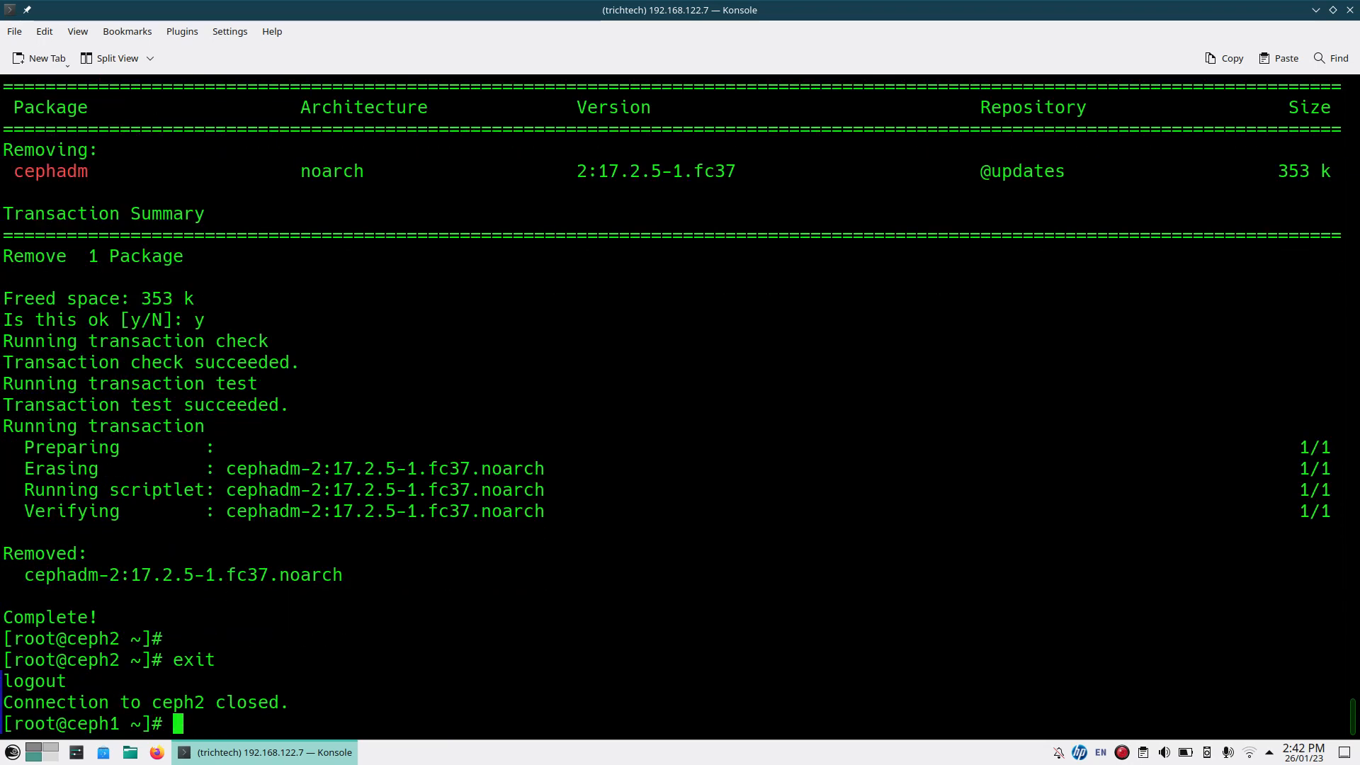
key(Return)
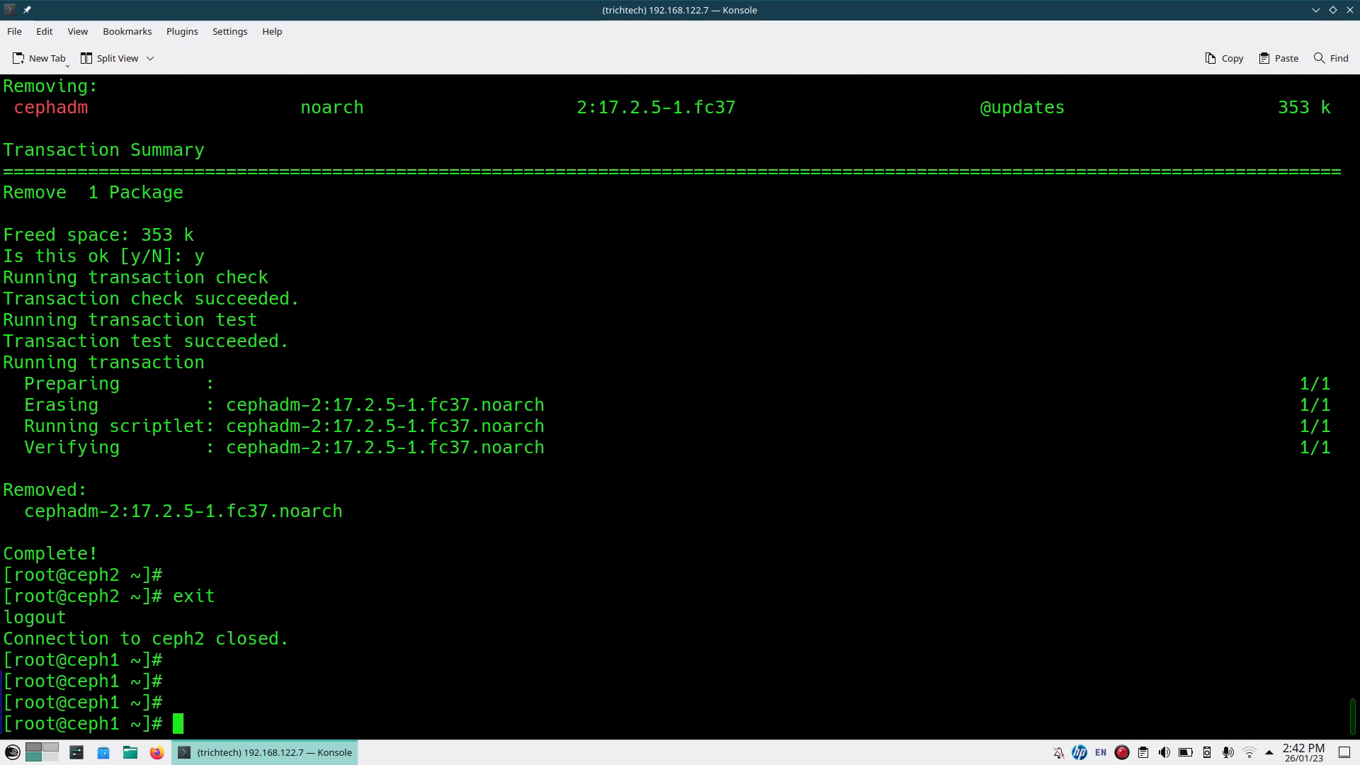